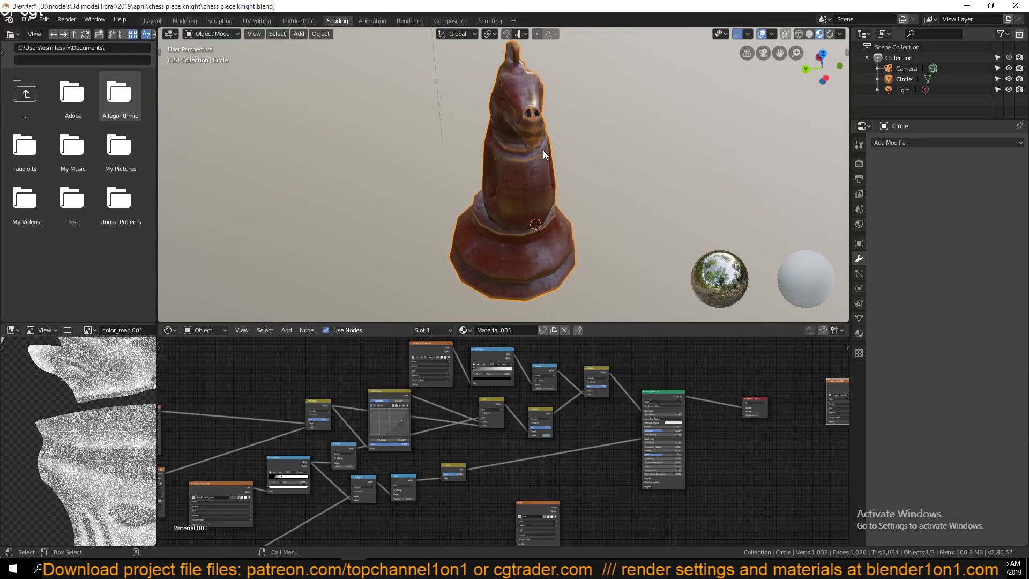
{"action": "mouse_move", "coordinate": [692, 117]}
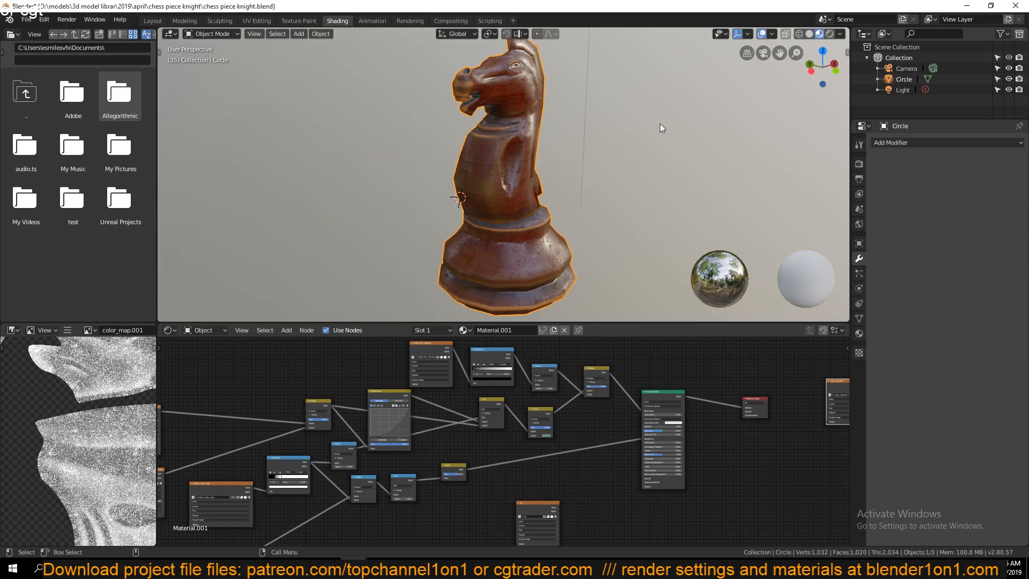
{"action": "mouse_move", "coordinate": [523, 98]}
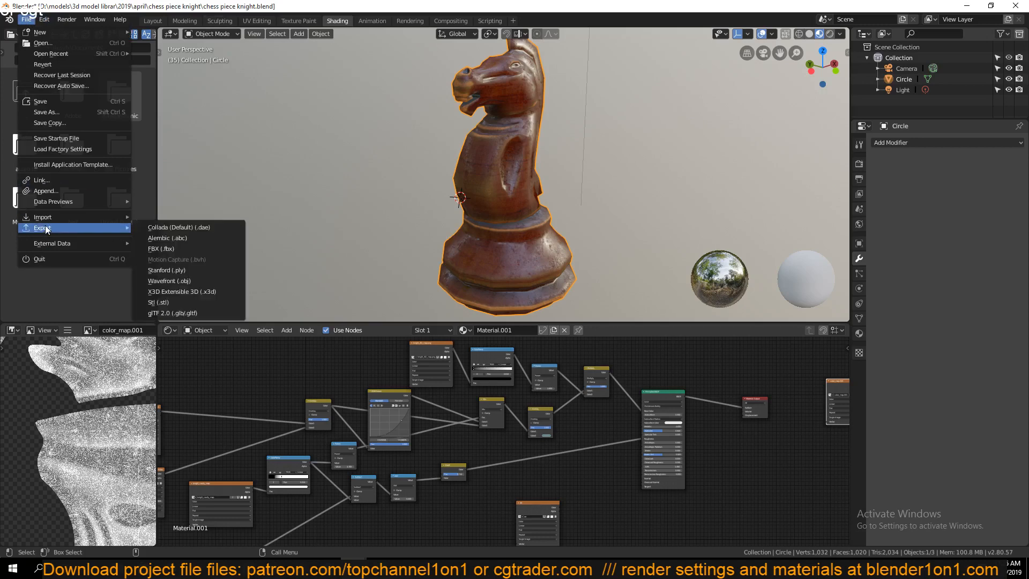
{"action": "mouse_move", "coordinate": [187, 248]}
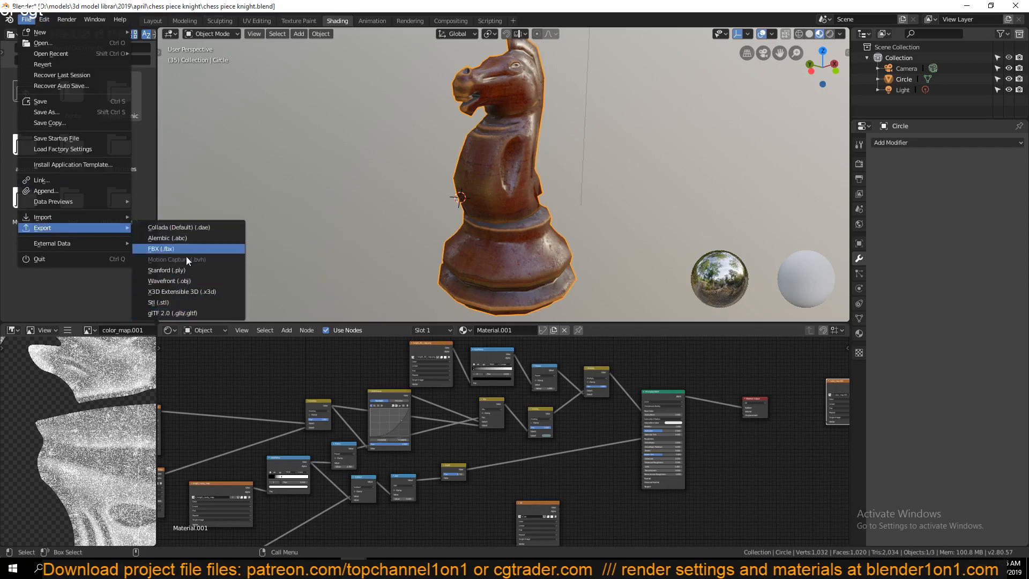
{"action": "mouse_move", "coordinate": [178, 227]}
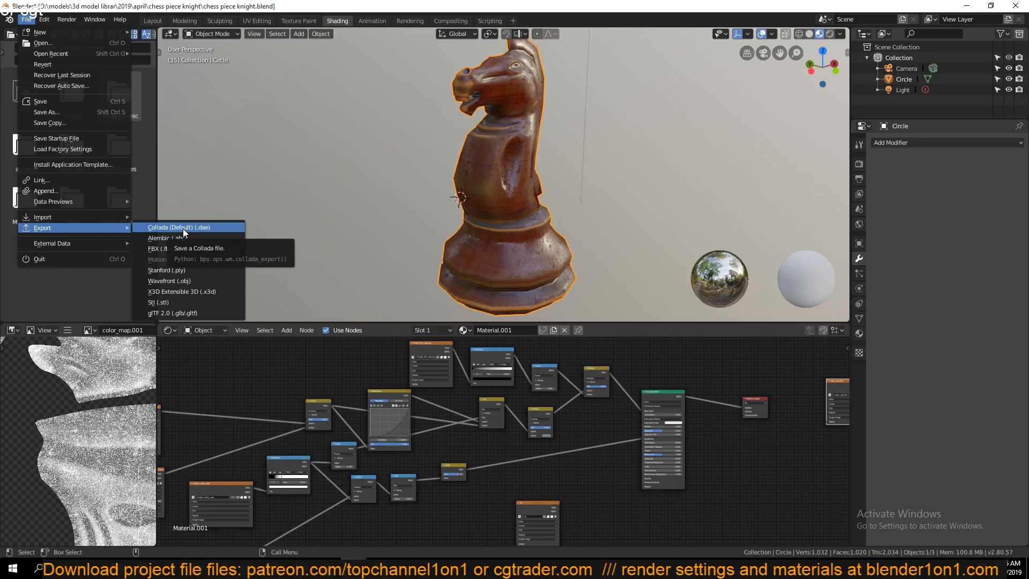
{"action": "mouse_move", "coordinate": [207, 325]}
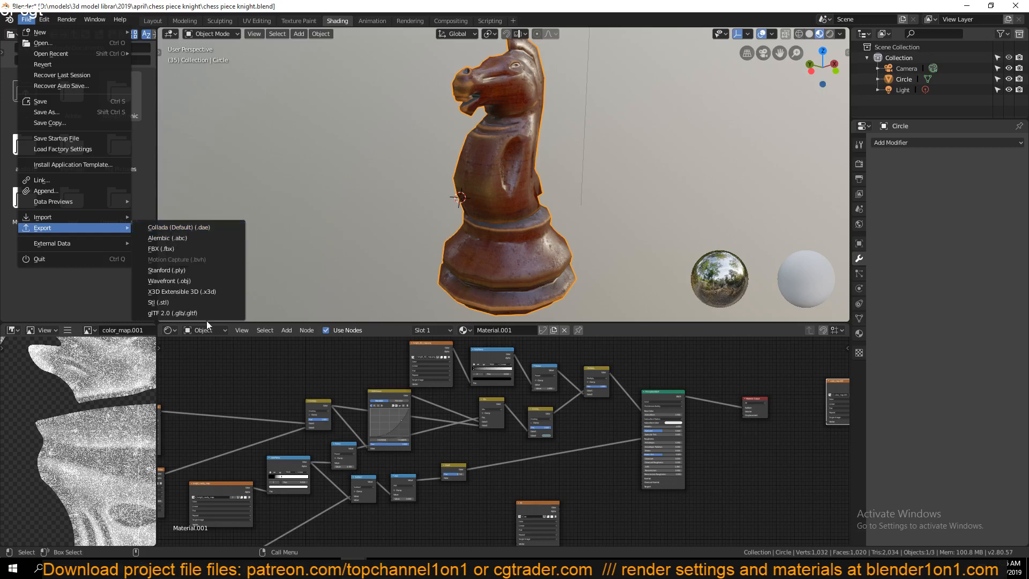
{"action": "mouse_move", "coordinate": [173, 313]}
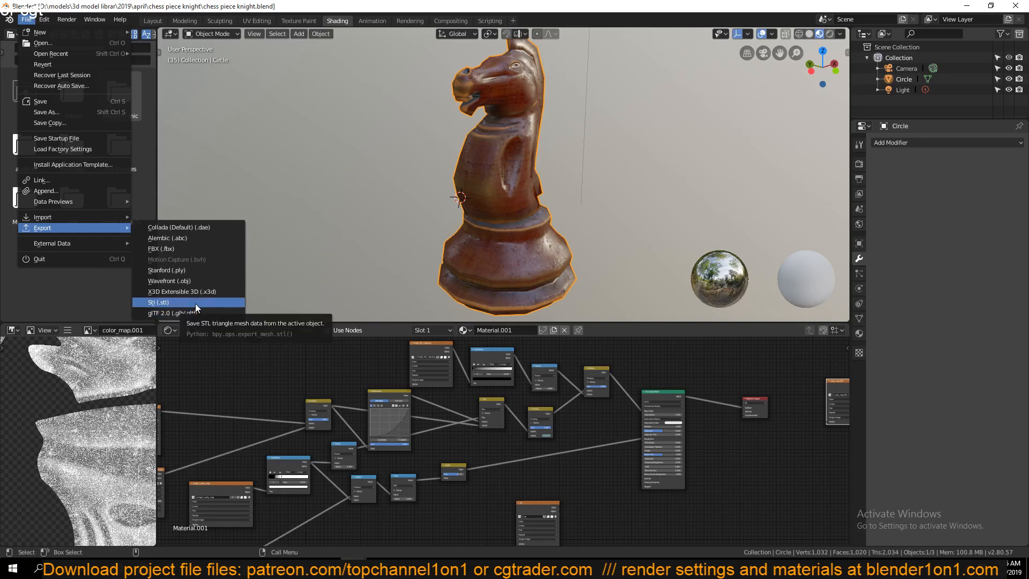
{"action": "mouse_move", "coordinate": [194, 301]}
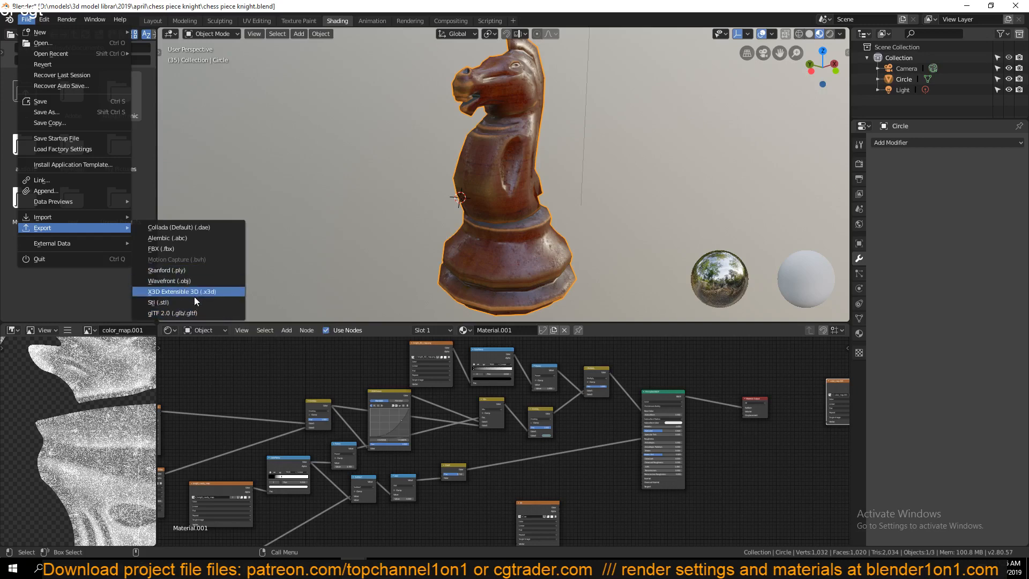
{"action": "mouse_move", "coordinate": [188, 291]}
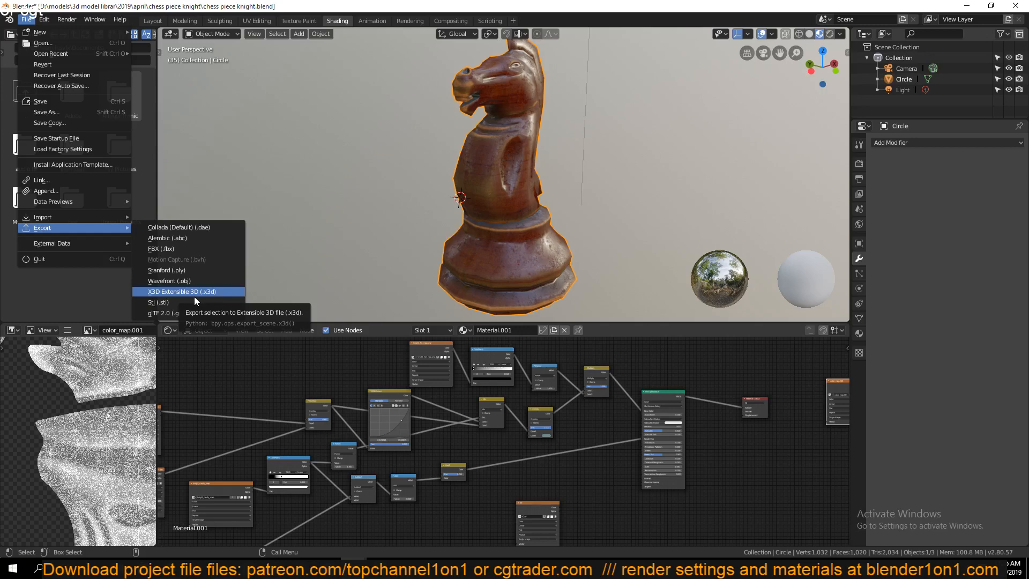
{"action": "mouse_move", "coordinate": [189, 238]}
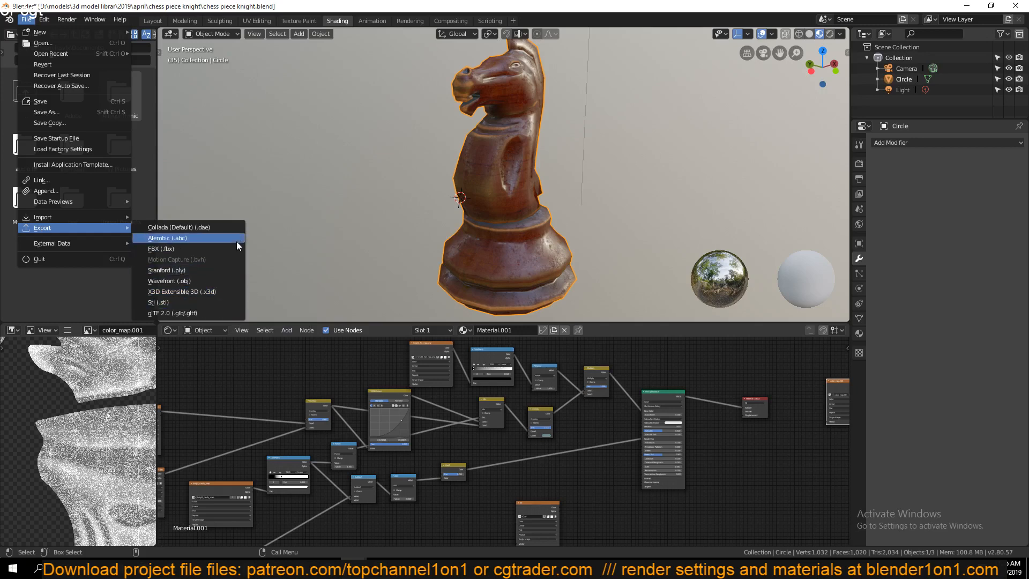
{"action": "mouse_move", "coordinate": [161, 249]}
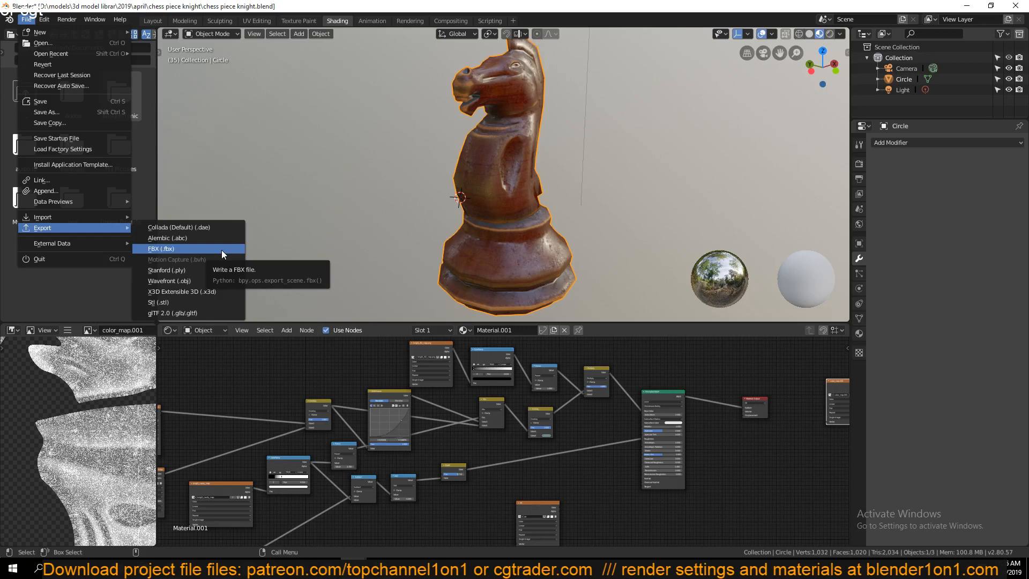
- Choose FBX (.fbx) from the export formats for the knight model
{"action": "left_click", "coordinate": [161, 248]}
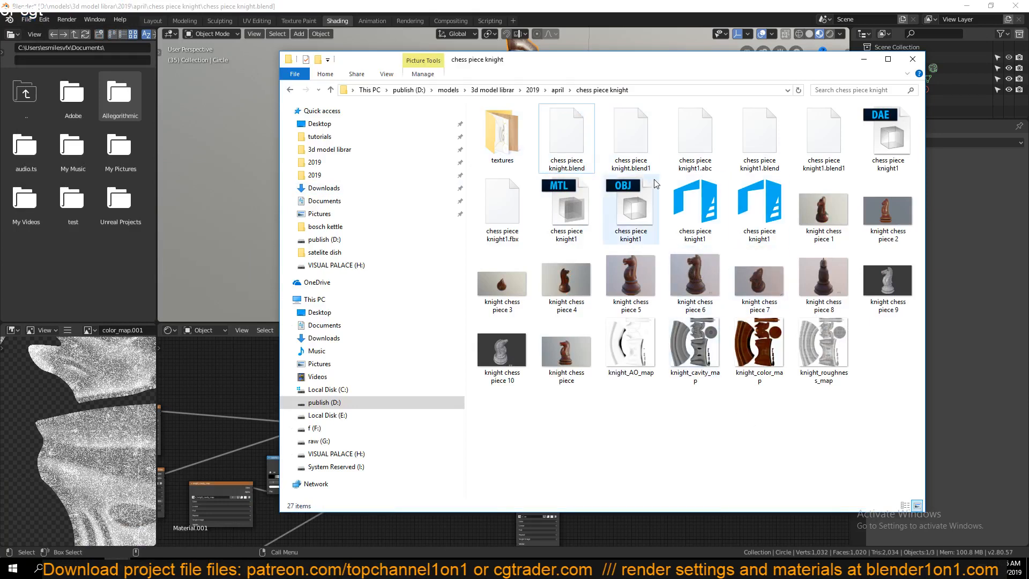
{"action": "mouse_move", "coordinate": [654, 184]}
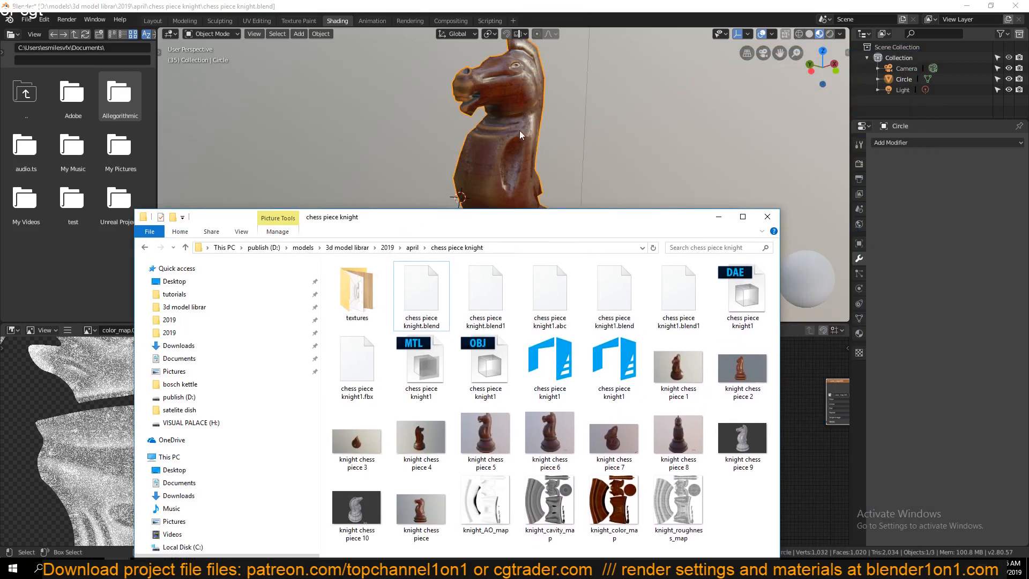
{"action": "mouse_move", "coordinate": [585, 213]}
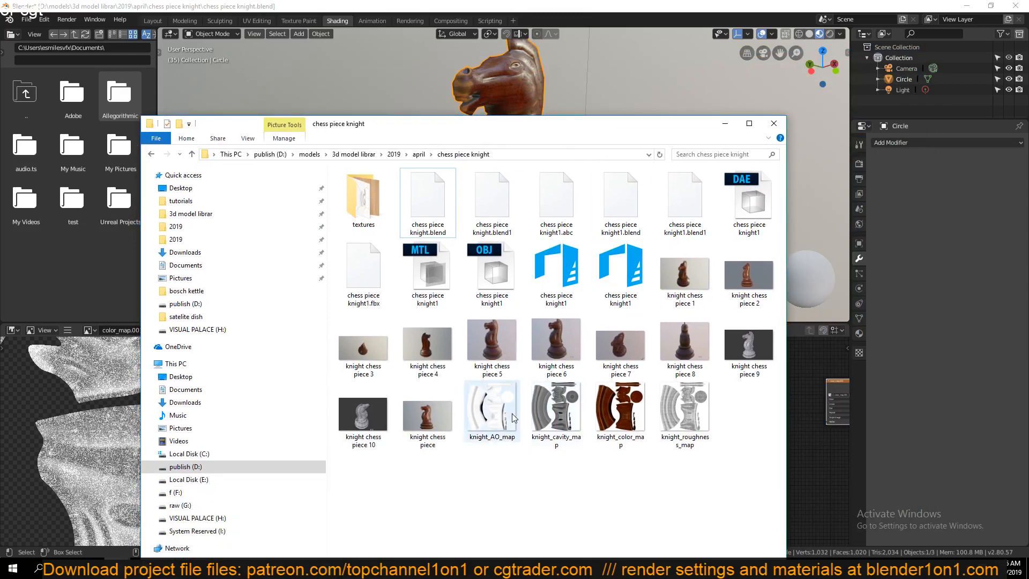
- View the knight_AO_map, cavity and roughness maps in Photo Viewer, then close it
{"action": "double_click", "coordinate": [491, 404]}
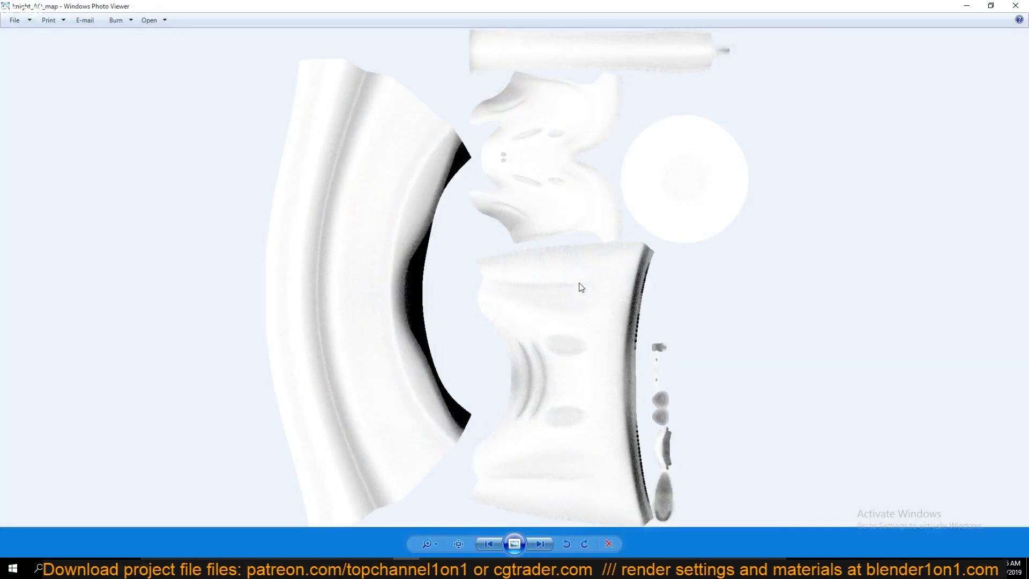
{"action": "left_click", "coordinate": [541, 544]}
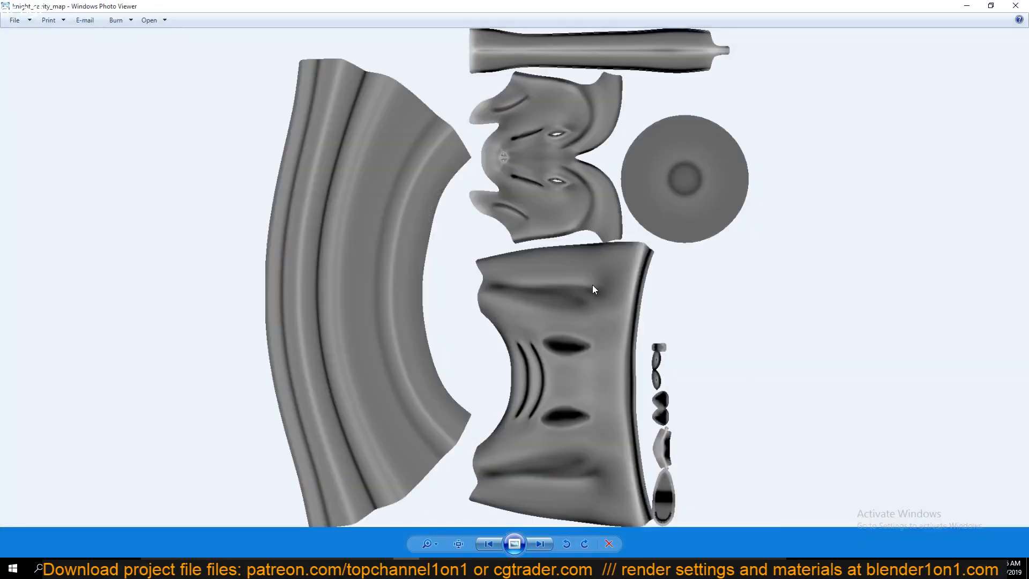
{"action": "left_click", "coordinate": [541, 543]}
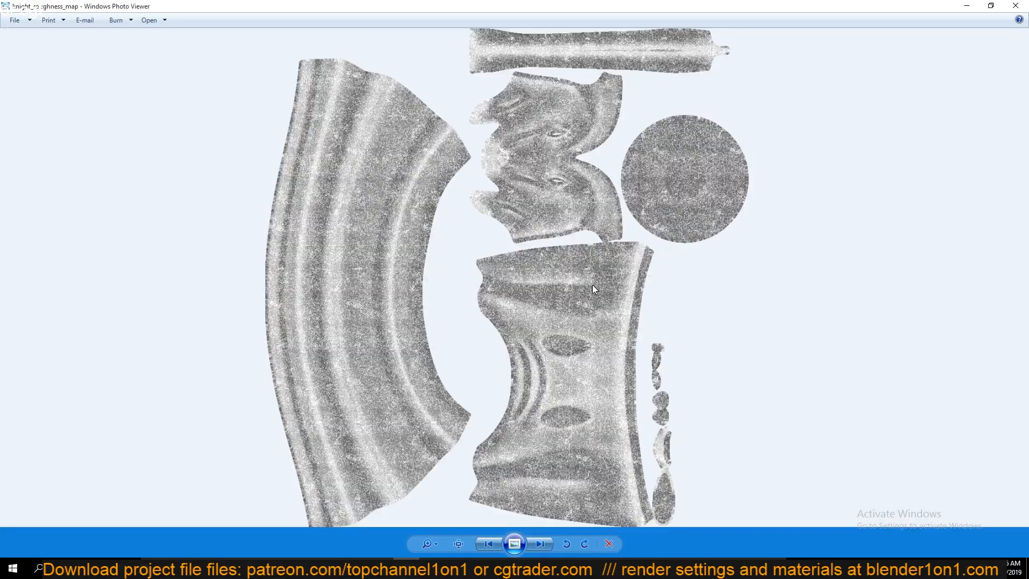
{"action": "left_click", "coordinate": [540, 544]}
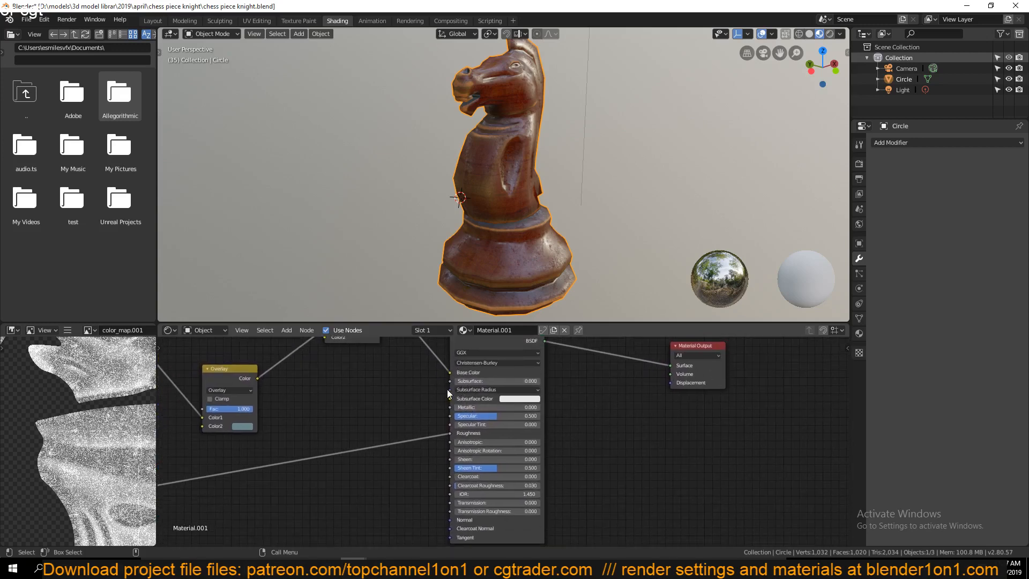
{"action": "scroll", "scroll_direction": "down", "scroll_amount": 3}
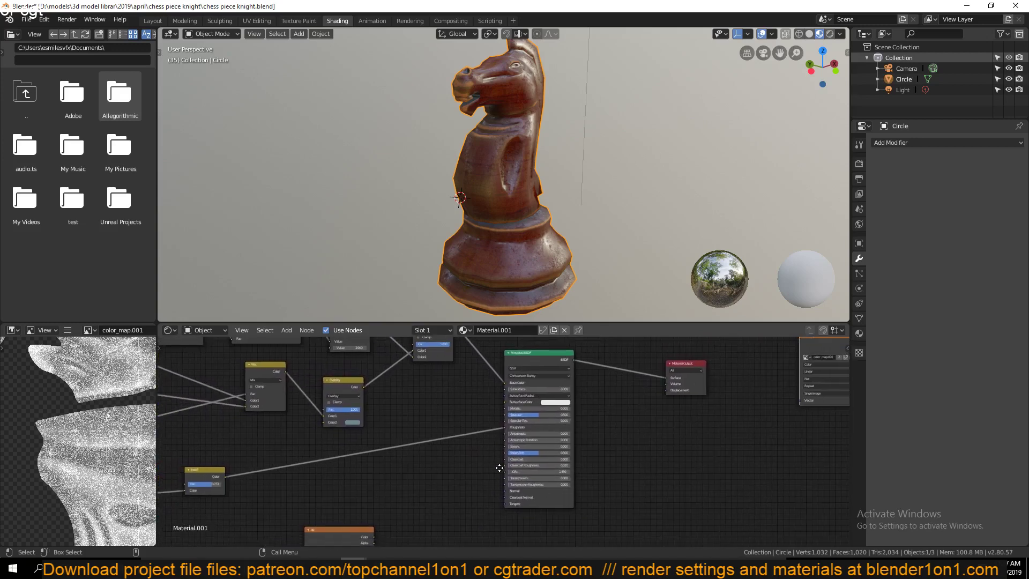
{"action": "scroll", "scroll_direction": "down", "scroll_amount": 3}
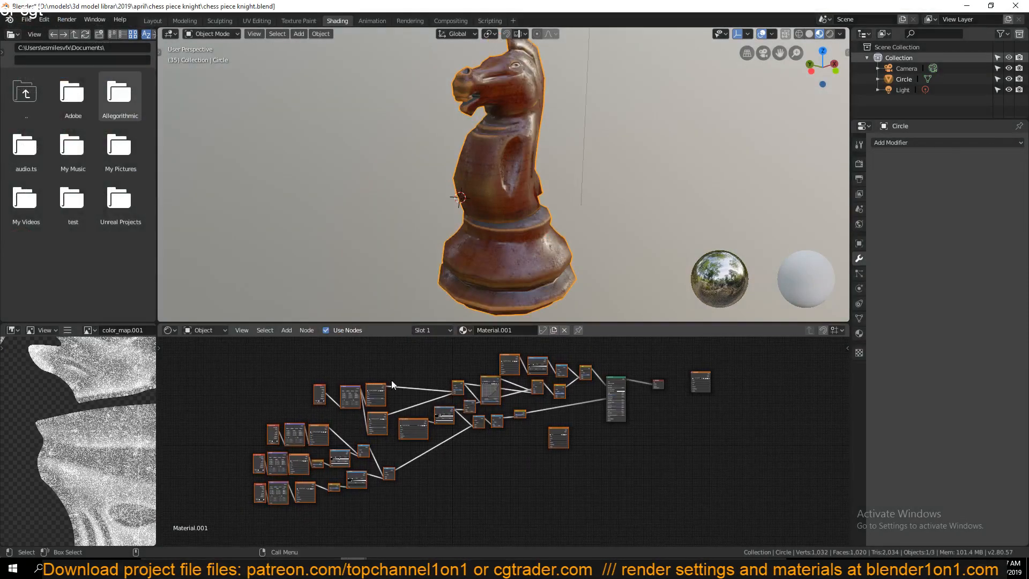
{"action": "mouse_move", "coordinate": [267, 379]}
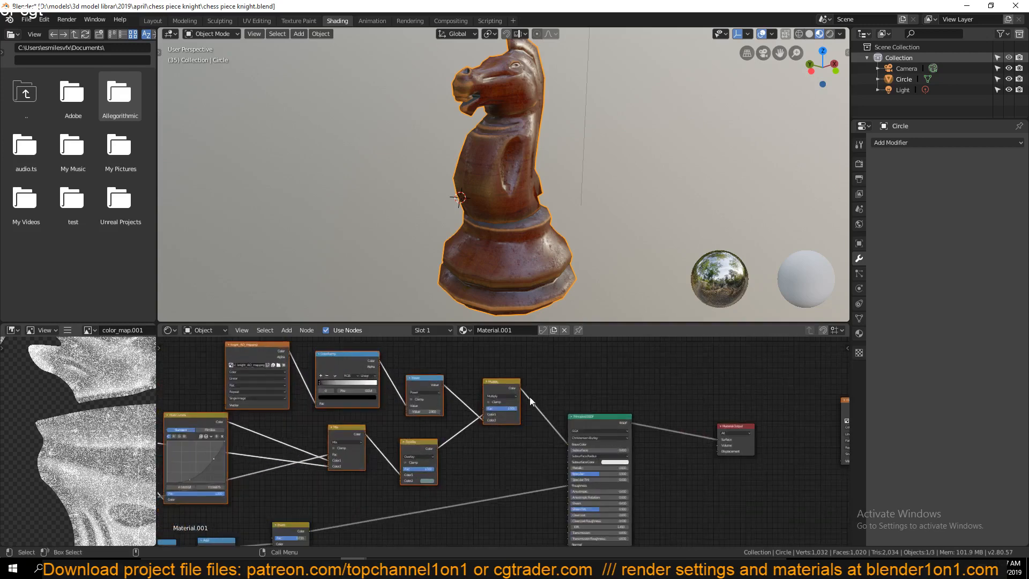
{"action": "mouse_move", "coordinate": [548, 408]}
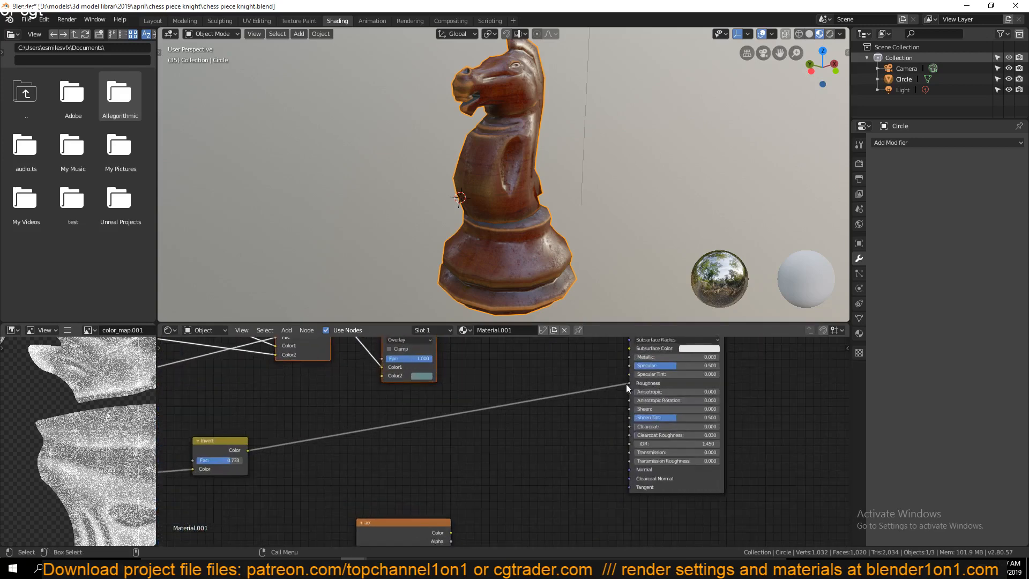
{"action": "mouse_move", "coordinate": [647, 384]}
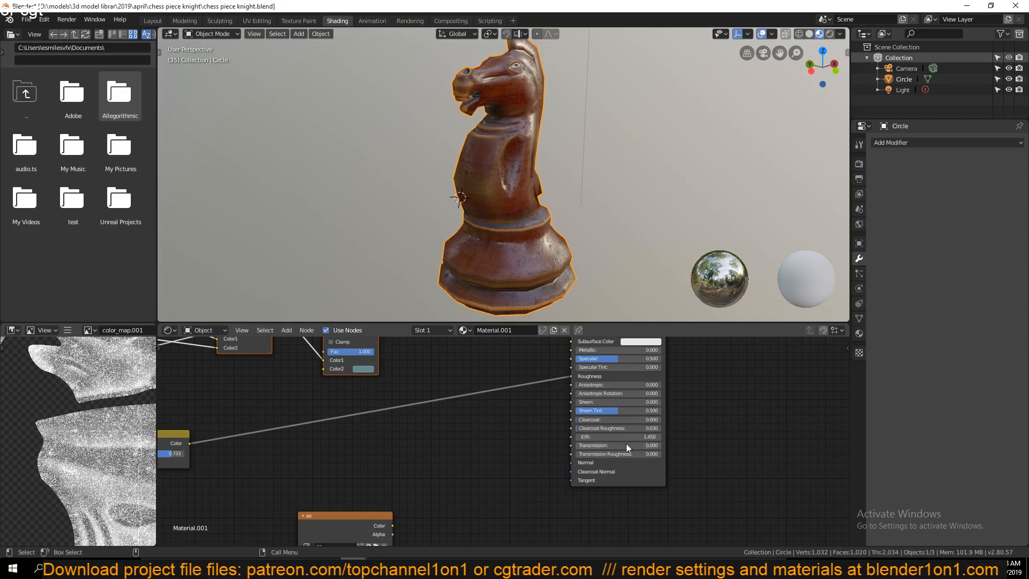
{"action": "mouse_move", "coordinate": [487, 410]}
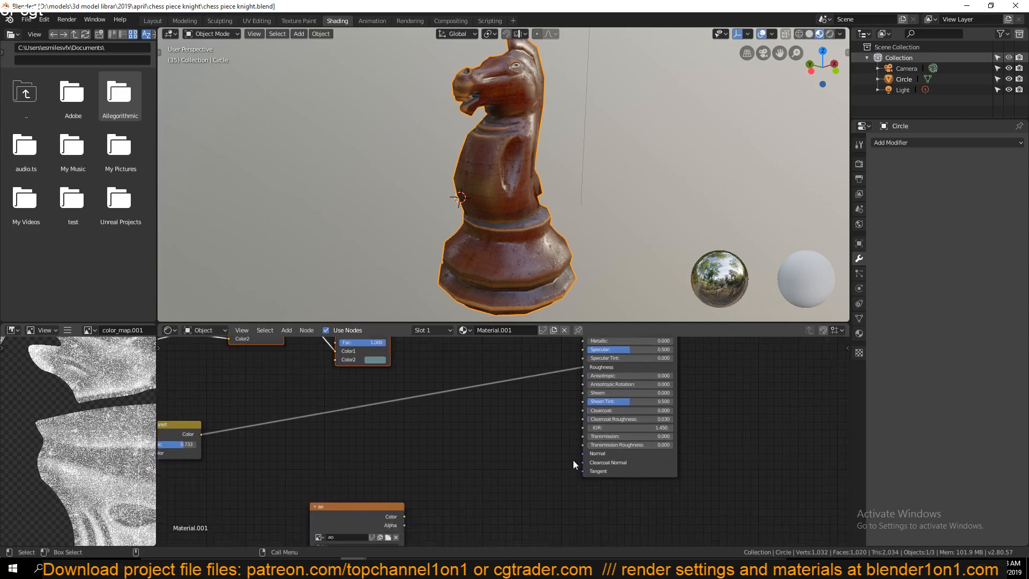
{"action": "mouse_move", "coordinate": [592, 448]}
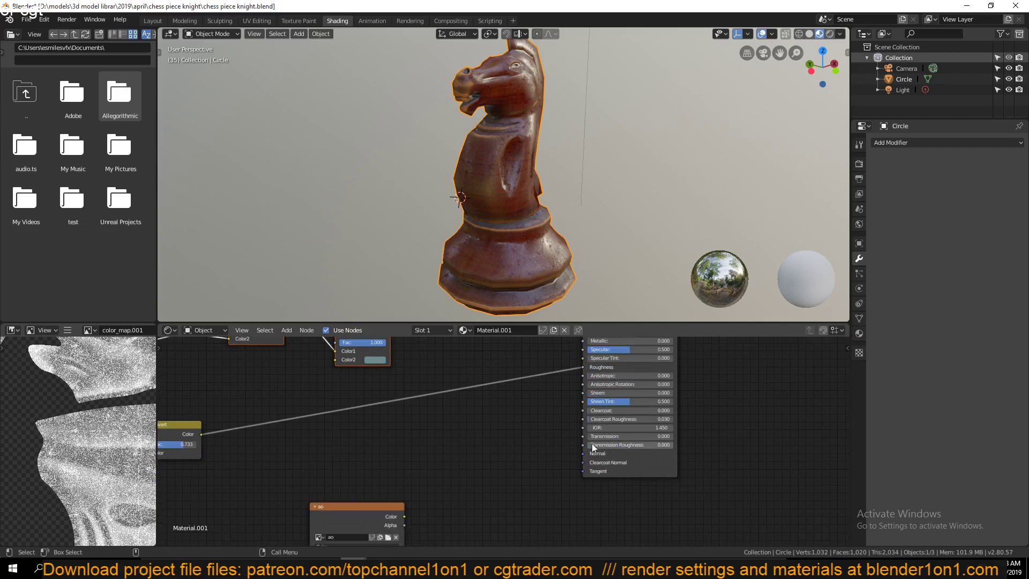
{"action": "mouse_move", "coordinate": [605, 454]}
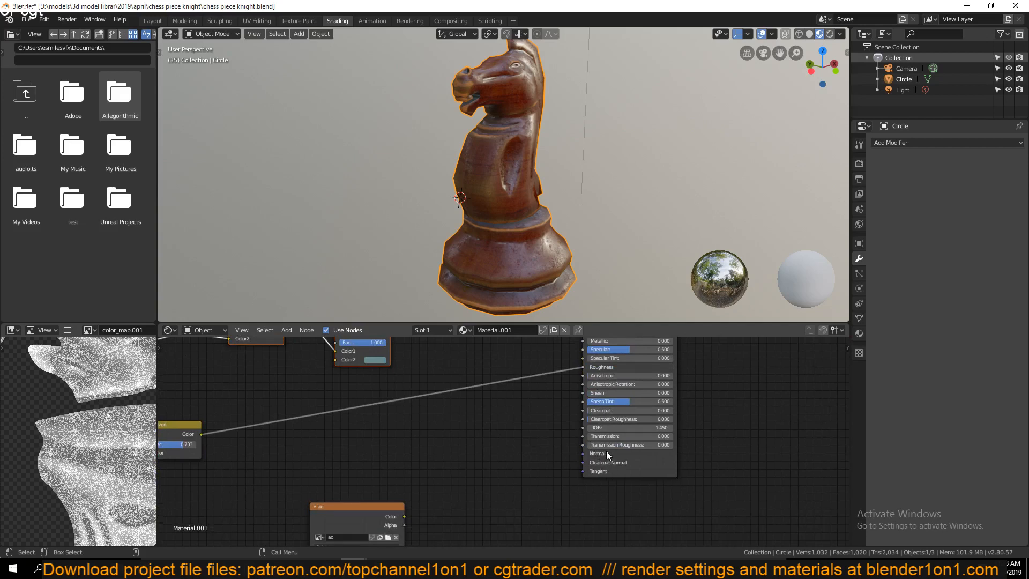
{"action": "mouse_move", "coordinate": [603, 454]}
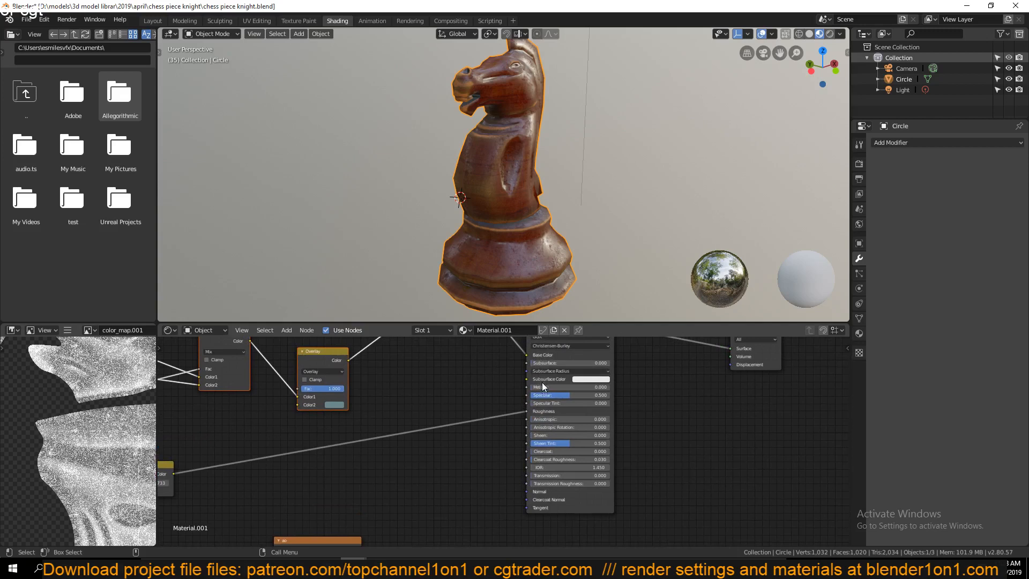
{"action": "mouse_move", "coordinate": [538, 426]}
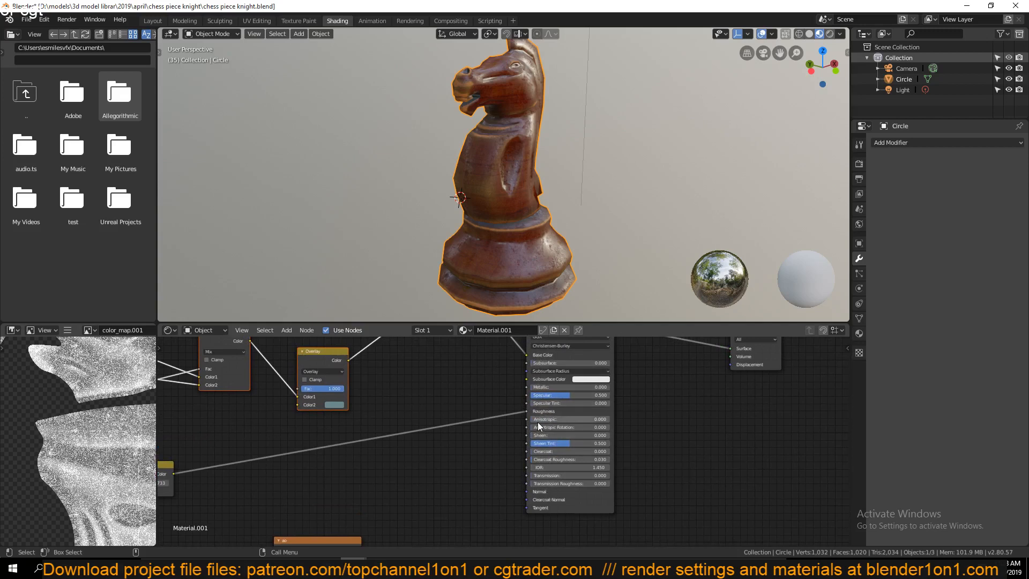
{"action": "mouse_move", "coordinate": [548, 499]}
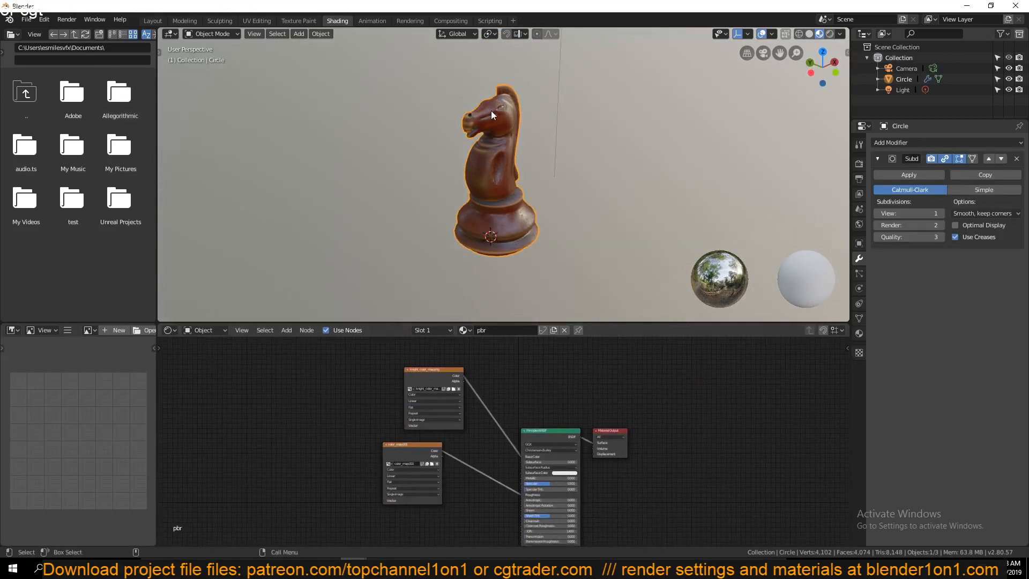
- Show the pbr material's Base Color (knight_color_map.png) and Roughness (color_map.001) inputs
{"action": "left_click", "coordinate": [858, 304]}
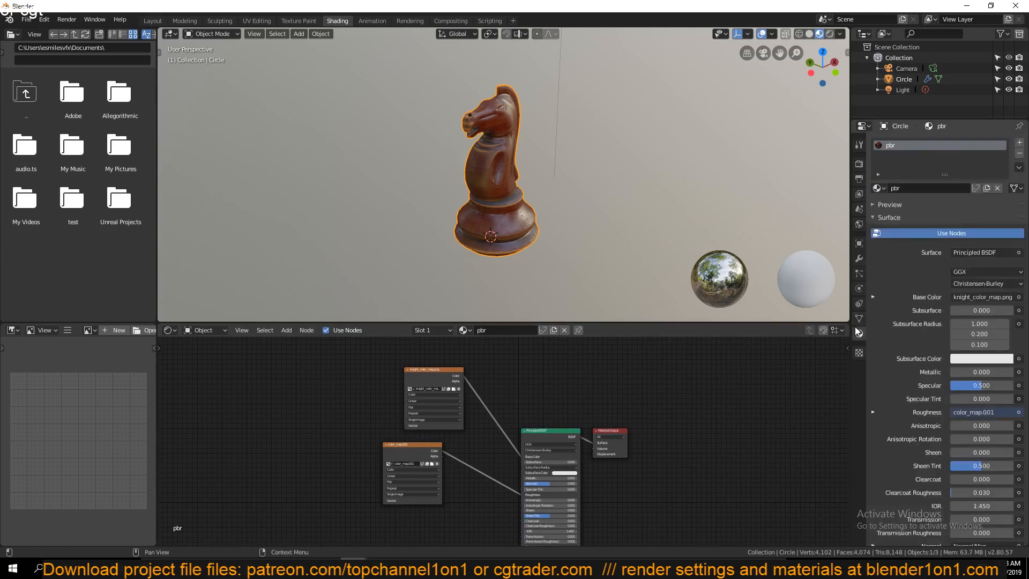
{"action": "mouse_move", "coordinate": [904, 153]}
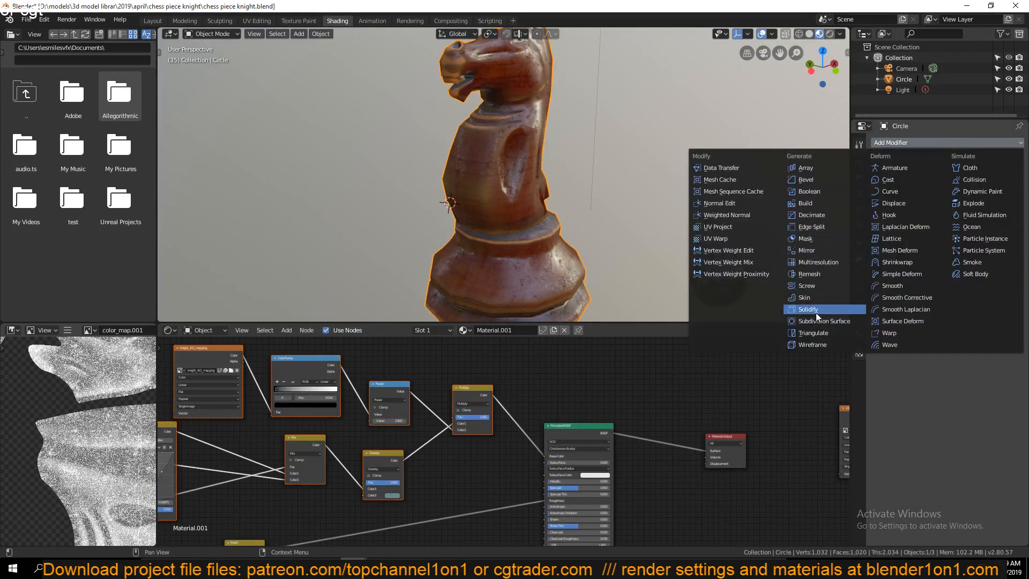
- Add a Catmull-Clark Subdivision Surface modifier to the knight
{"action": "left_click", "coordinate": [825, 321]}
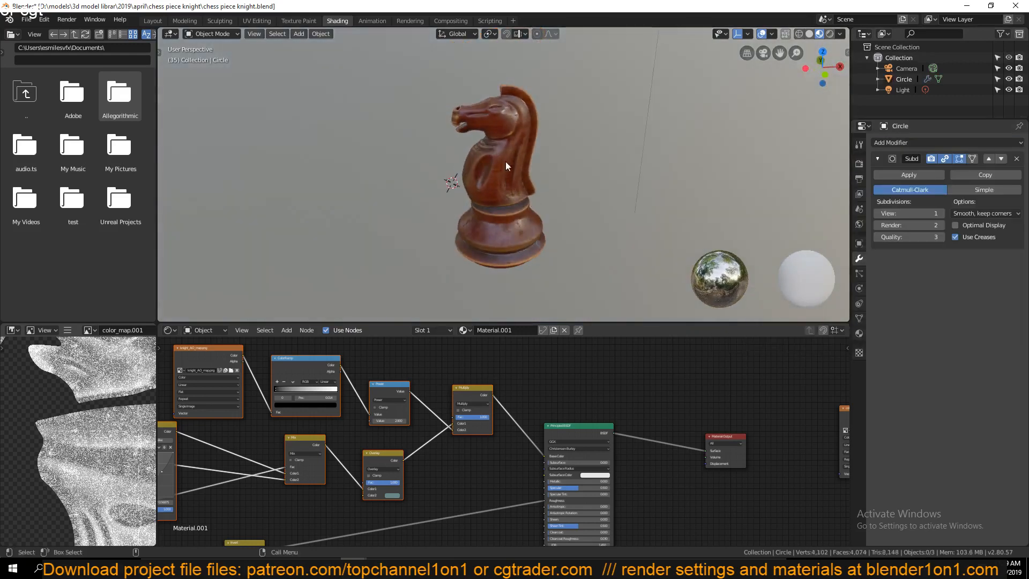
{"action": "mouse_move", "coordinate": [506, 142]}
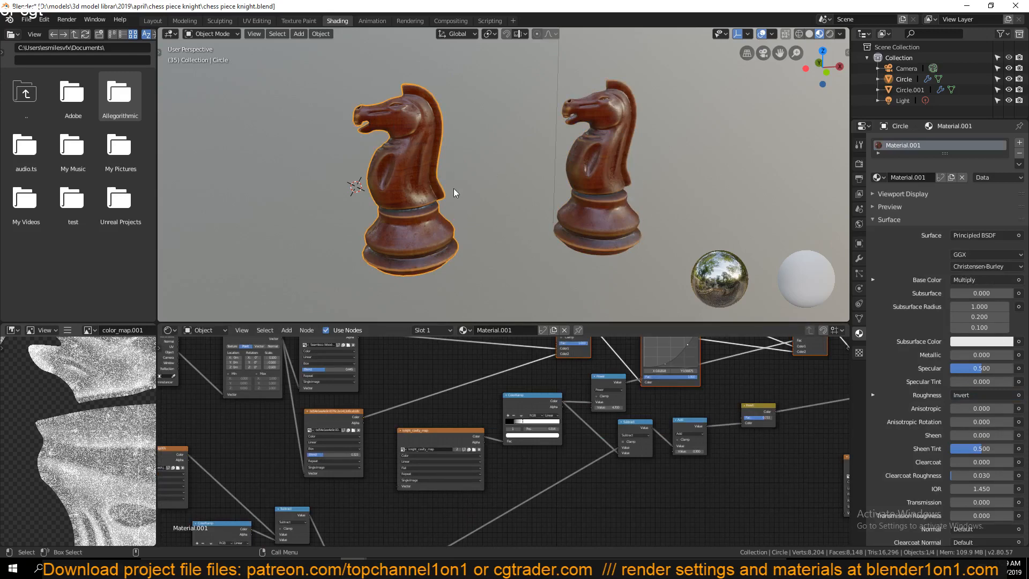
{"action": "mouse_move", "coordinate": [406, 217]}
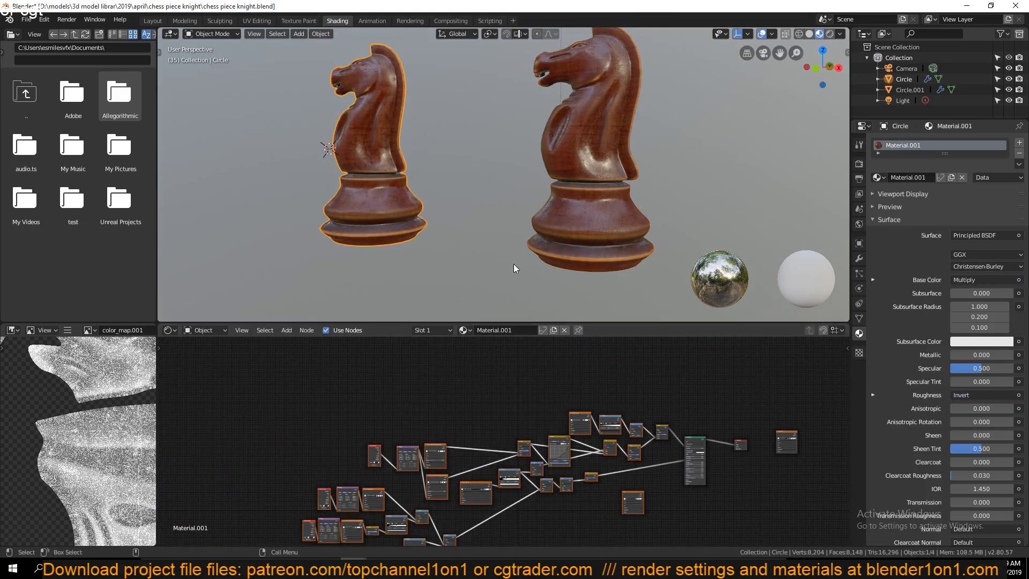
{"action": "mouse_move", "coordinate": [508, 254]}
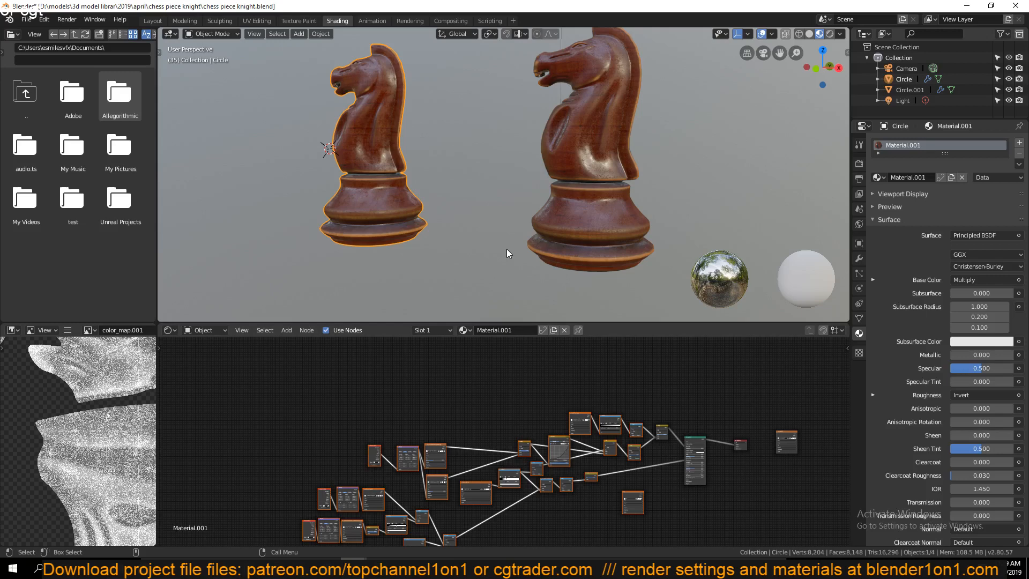
{"action": "mouse_move", "coordinate": [495, 246]}
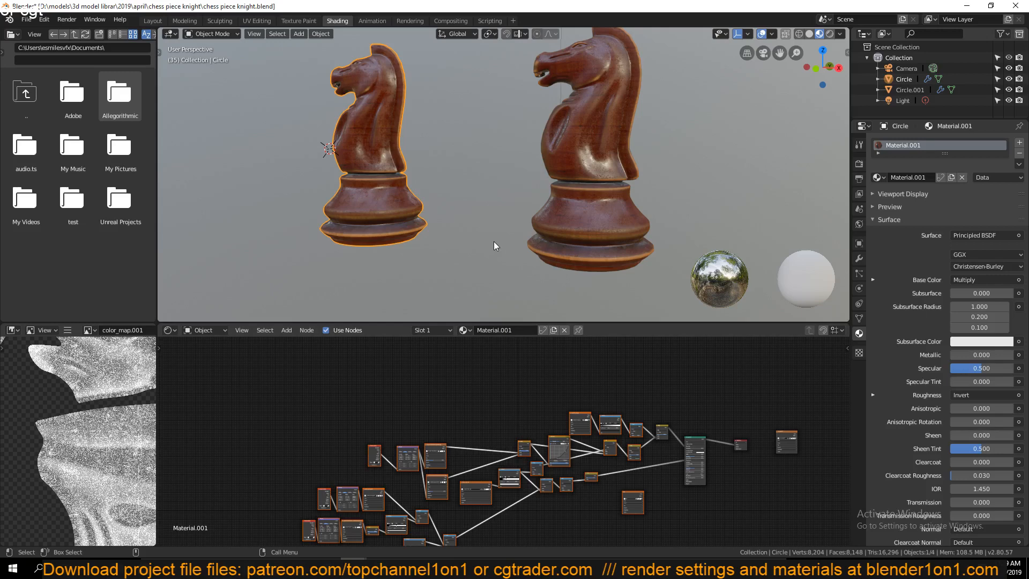
{"action": "mouse_move", "coordinate": [589, 220]}
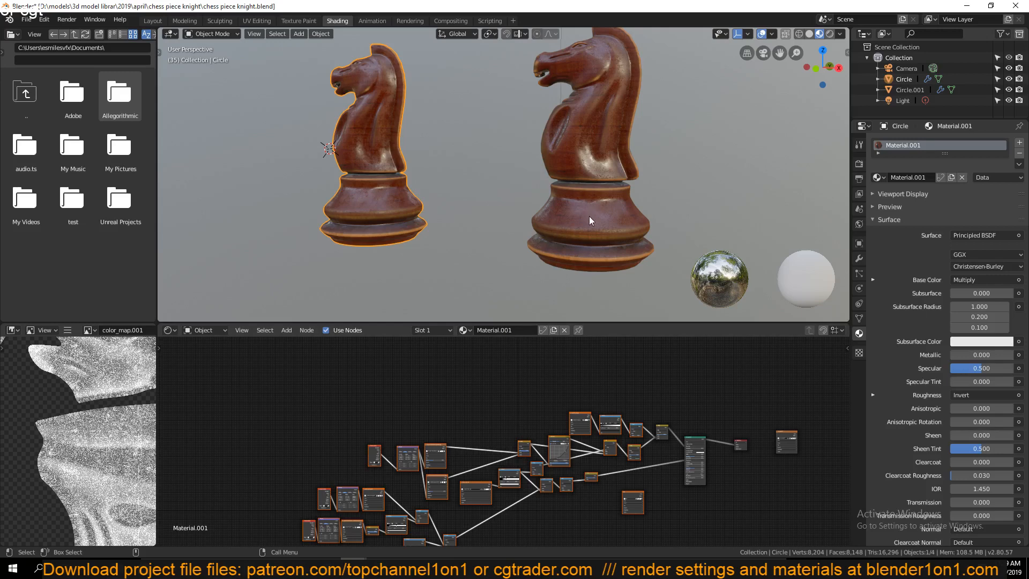
- Select the duplicated knight to display its two-texture pbr material nodes
{"action": "left_click", "coordinate": [911, 90]}
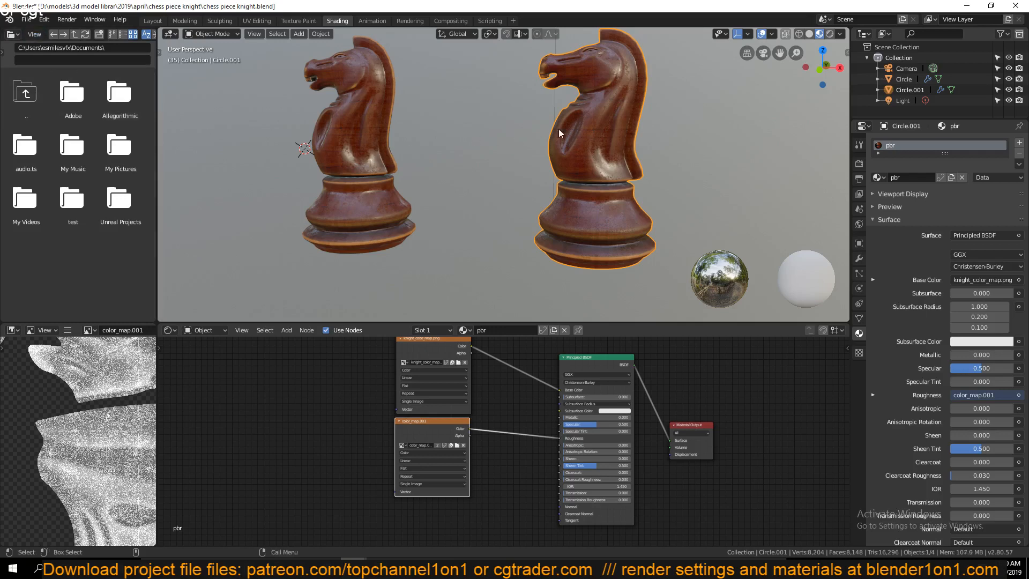
{"action": "mouse_move", "coordinate": [566, 199]}
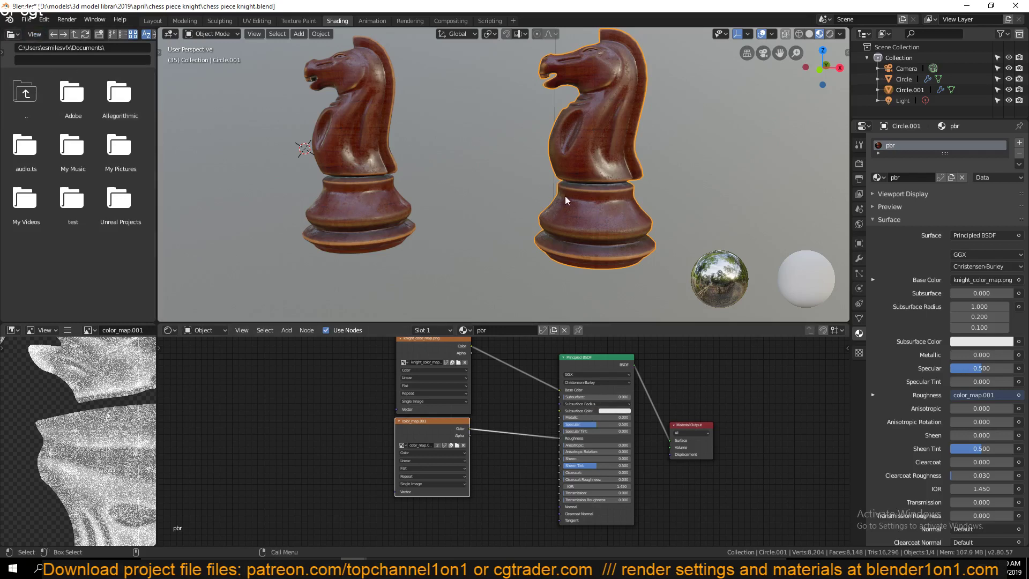
{"action": "mouse_move", "coordinate": [591, 160]}
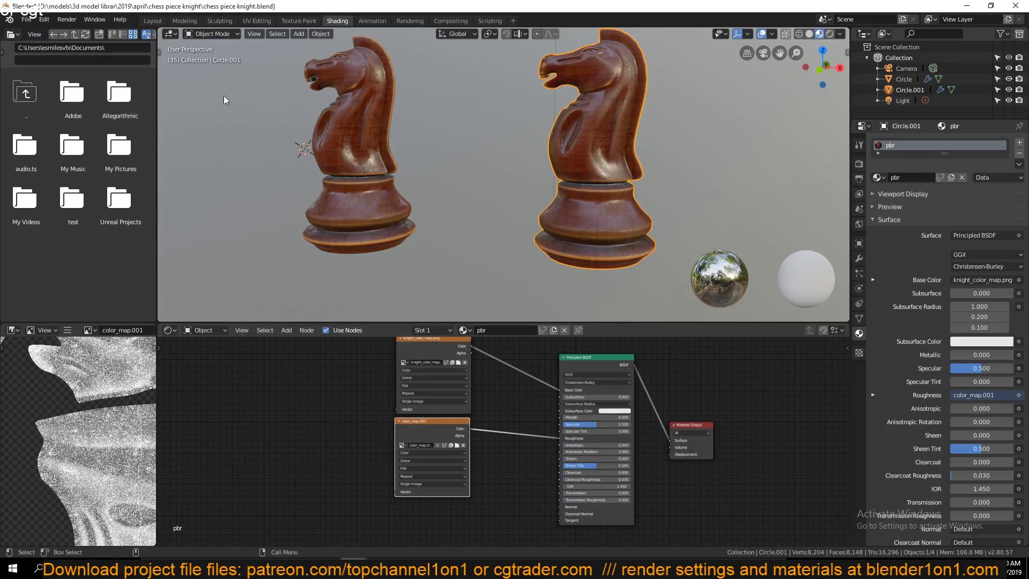
{"action": "mouse_move", "coordinate": [605, 189]}
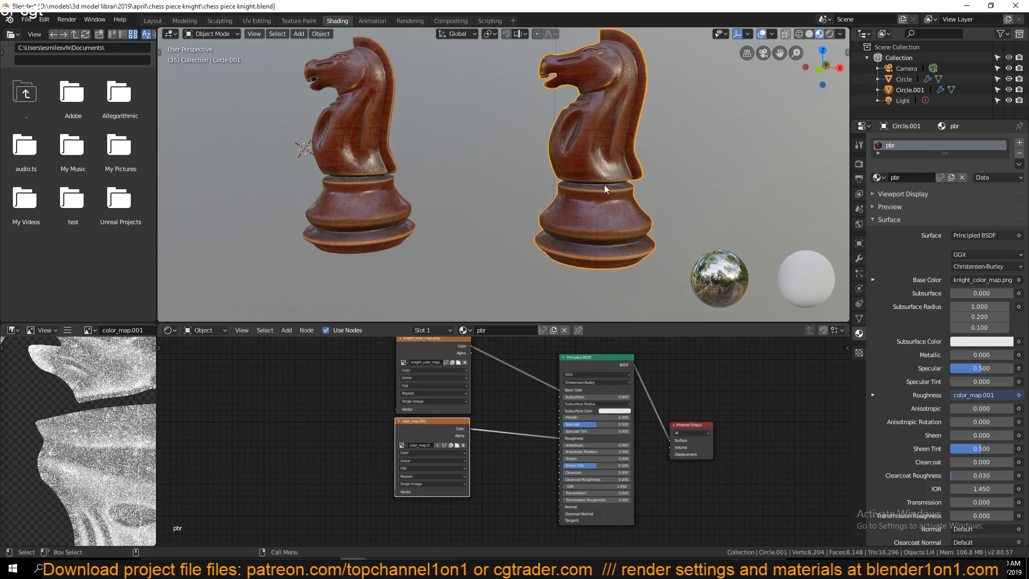
- Start an FBX export with Selected Objects ticked
{"action": "left_click", "coordinate": [27, 20]}
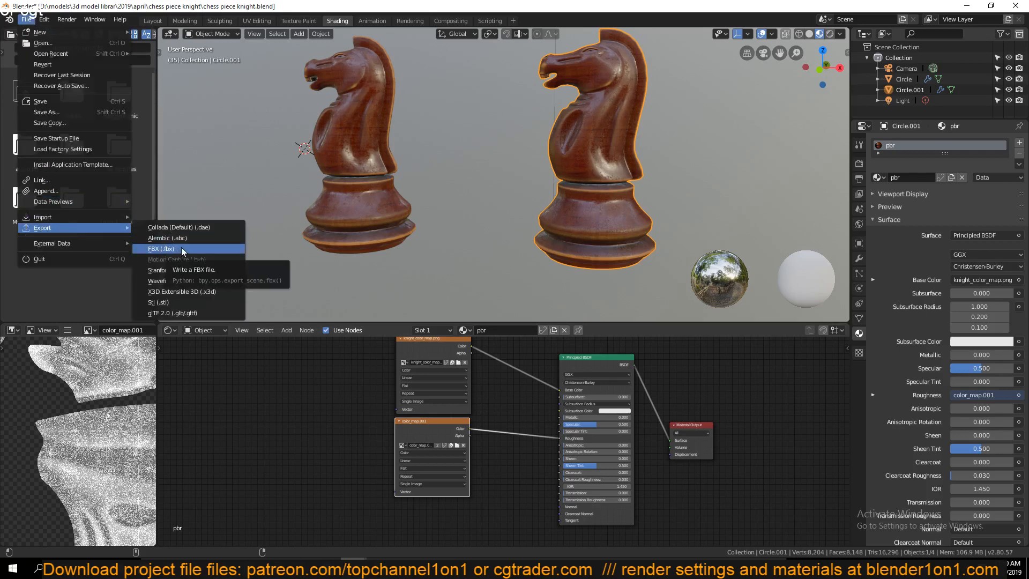
{"action": "left_click", "coordinate": [161, 249]}
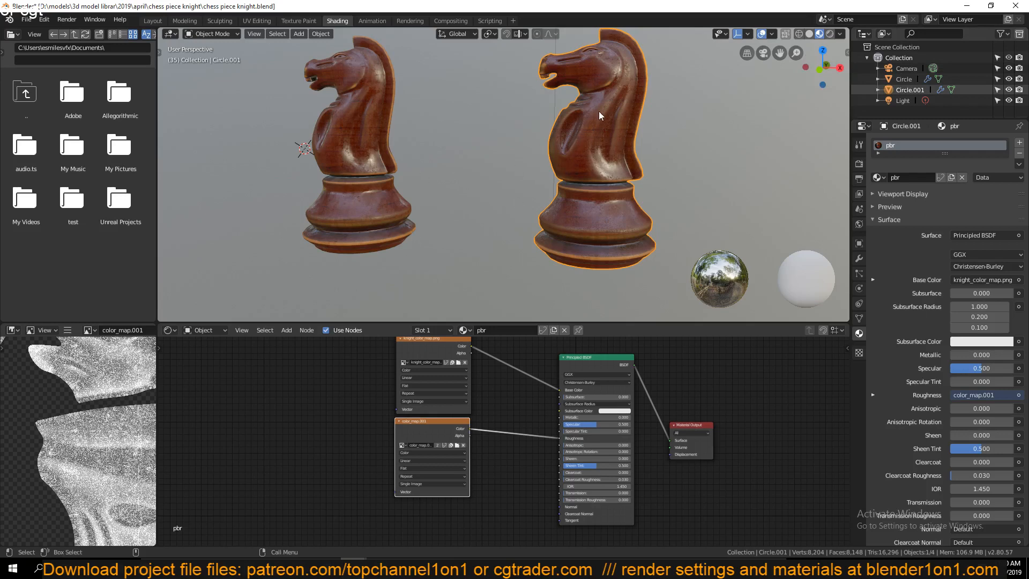
{"action": "left_click", "coordinate": [27, 18]}
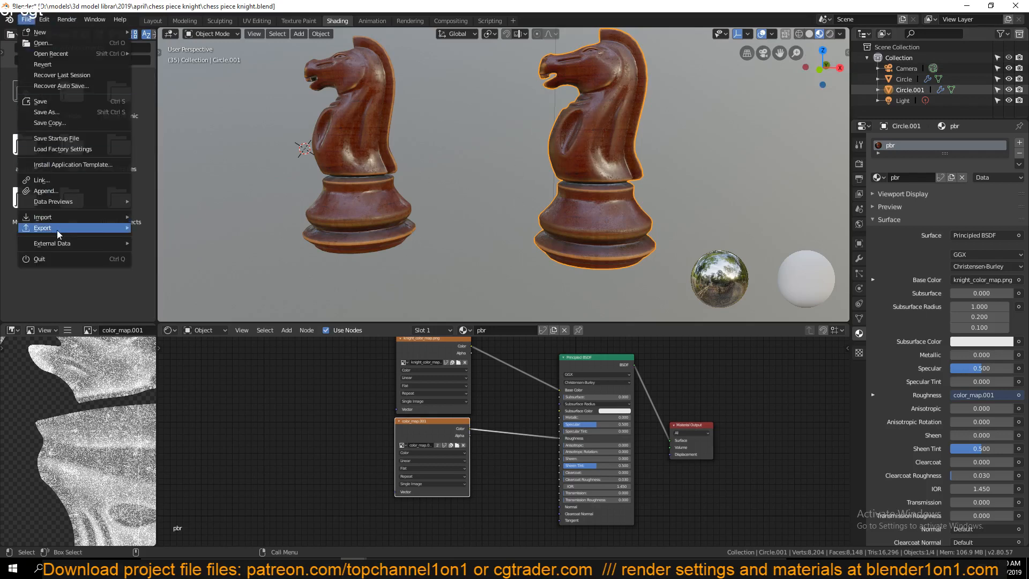
{"action": "left_click", "coordinate": [41, 228]}
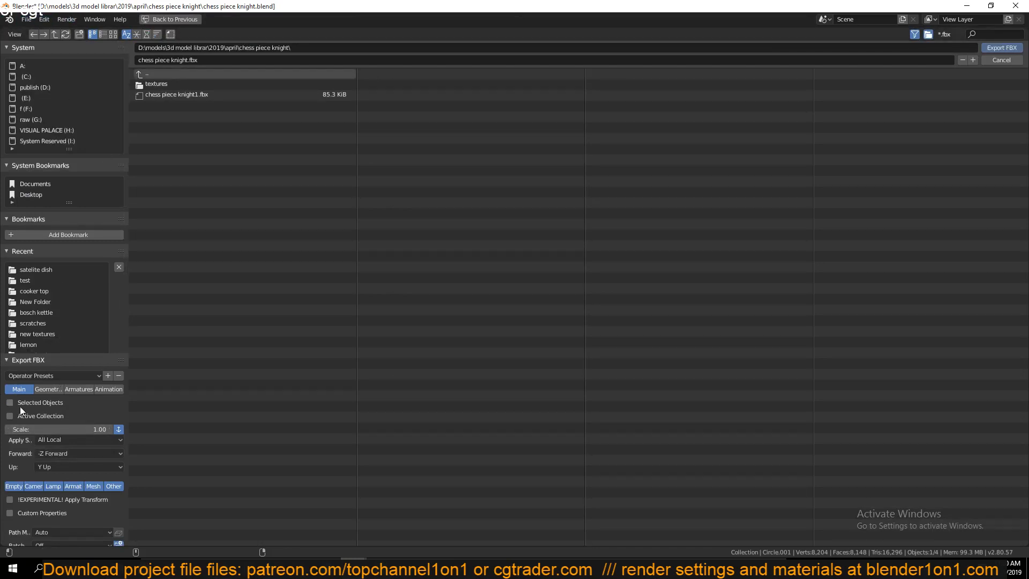
{"action": "left_click", "coordinate": [10, 403]}
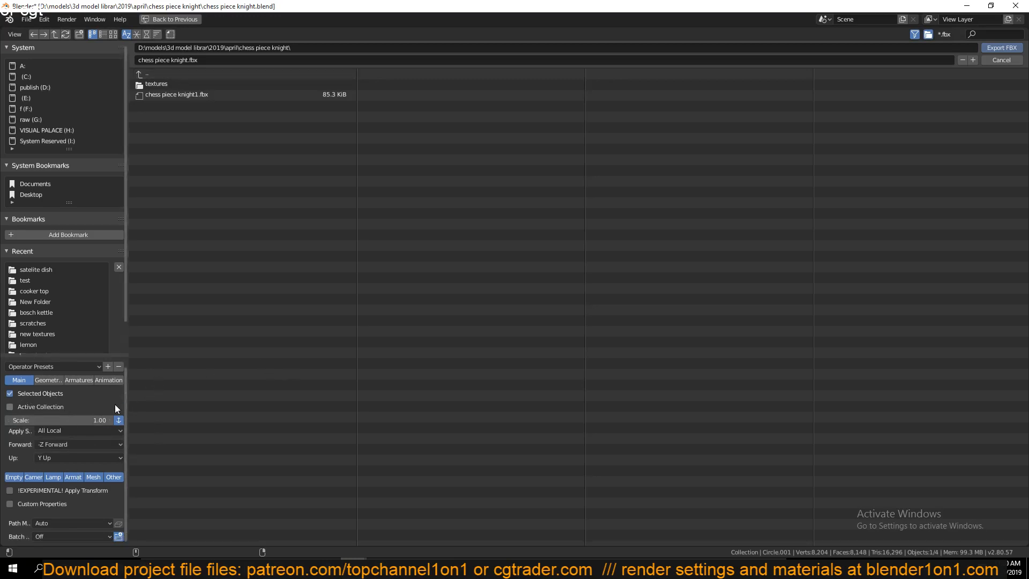
{"action": "mouse_move", "coordinate": [167, 385]}
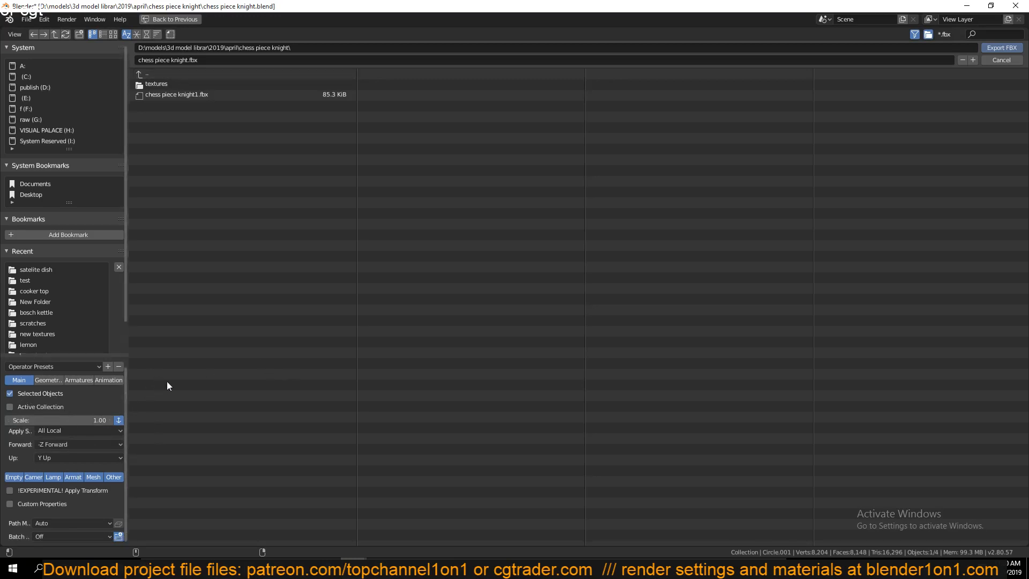
{"action": "mouse_move", "coordinate": [129, 403]}
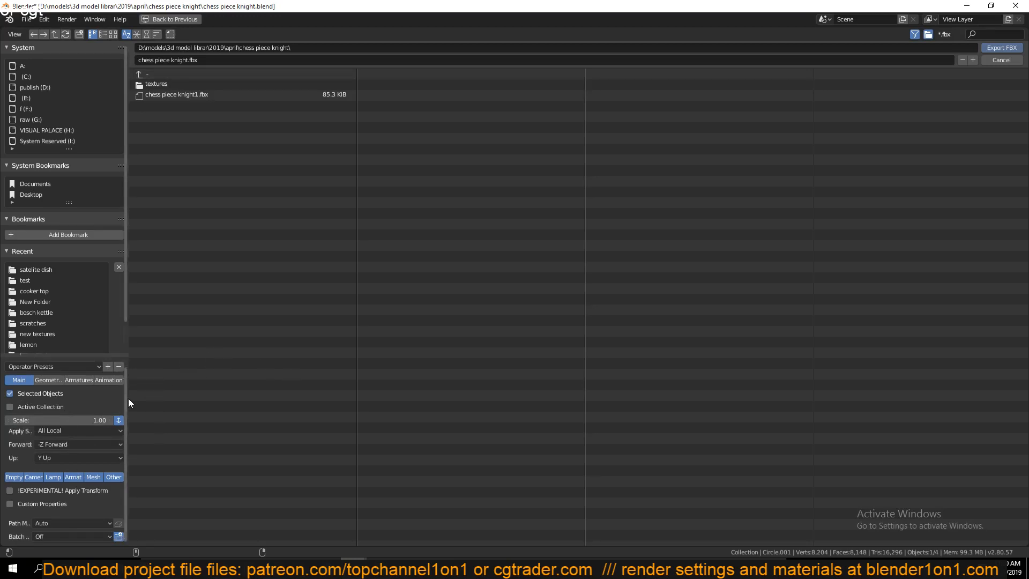
{"action": "mouse_move", "coordinate": [84, 462]}
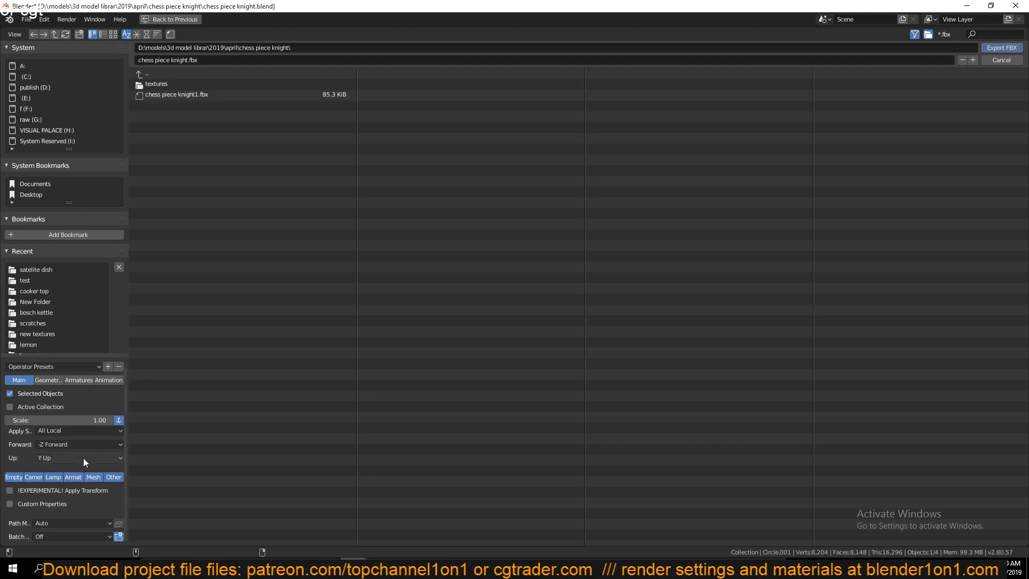
{"action": "mouse_move", "coordinate": [77, 457]}
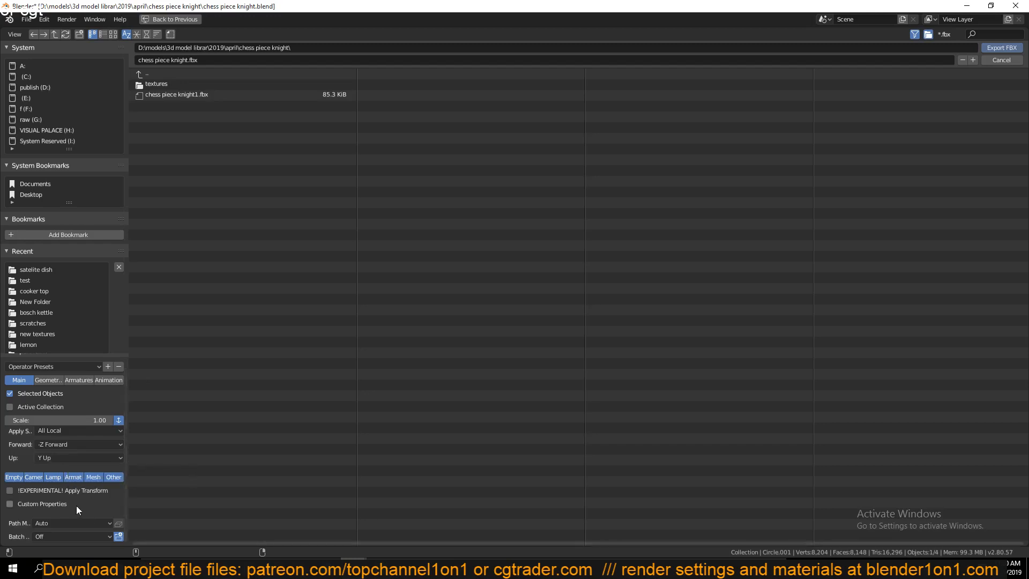
{"action": "mouse_move", "coordinate": [73, 477]}
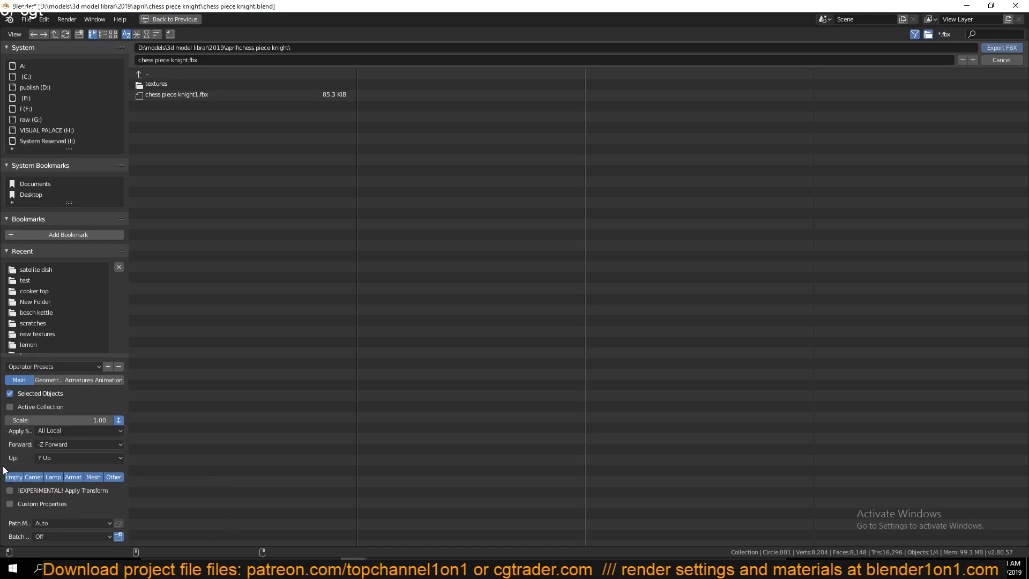
{"action": "mouse_move", "coordinate": [14, 476]}
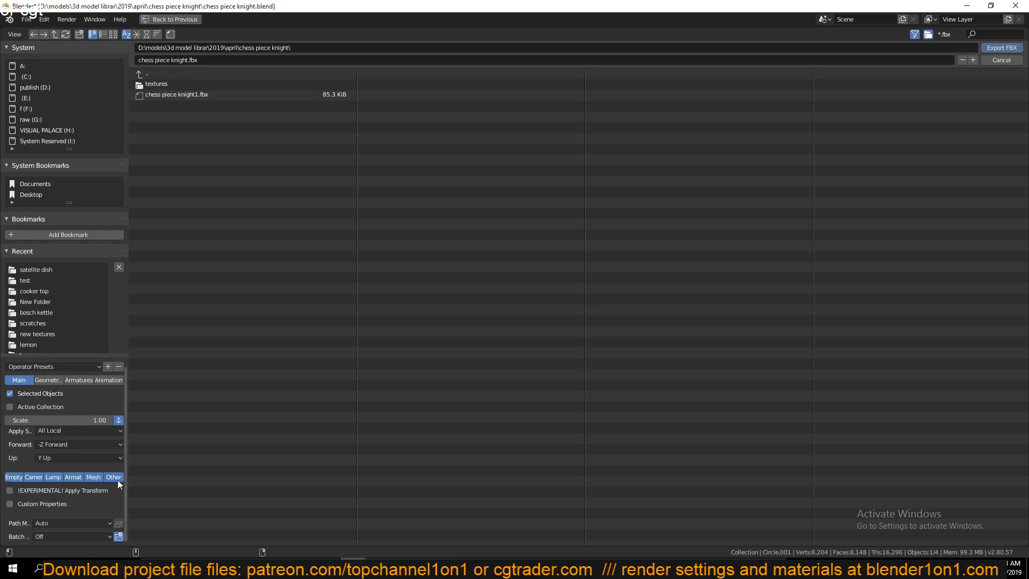
{"action": "mouse_move", "coordinate": [101, 382]}
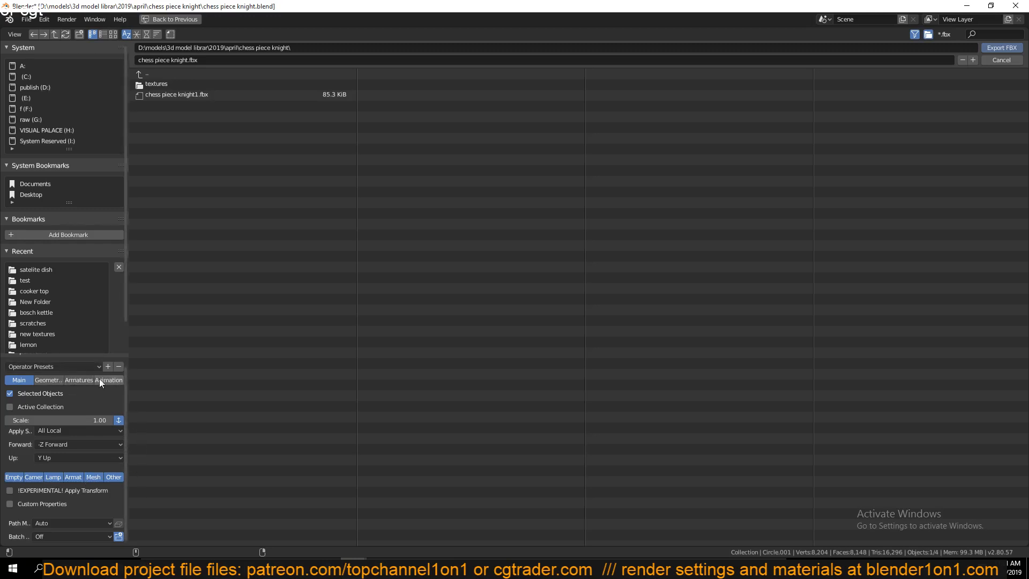
{"action": "mouse_move", "coordinate": [109, 379]}
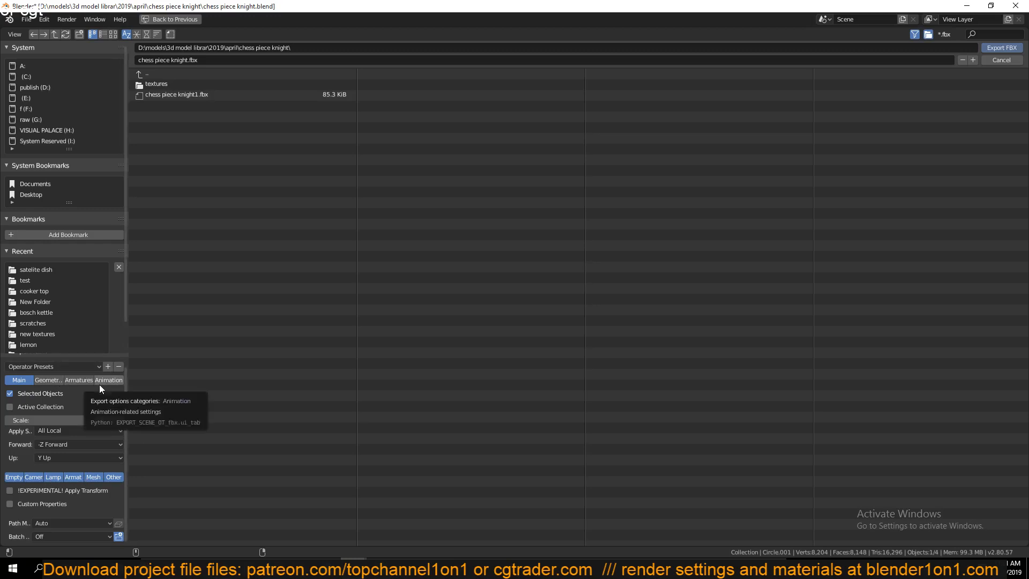
{"action": "mouse_move", "coordinate": [384, 340]}
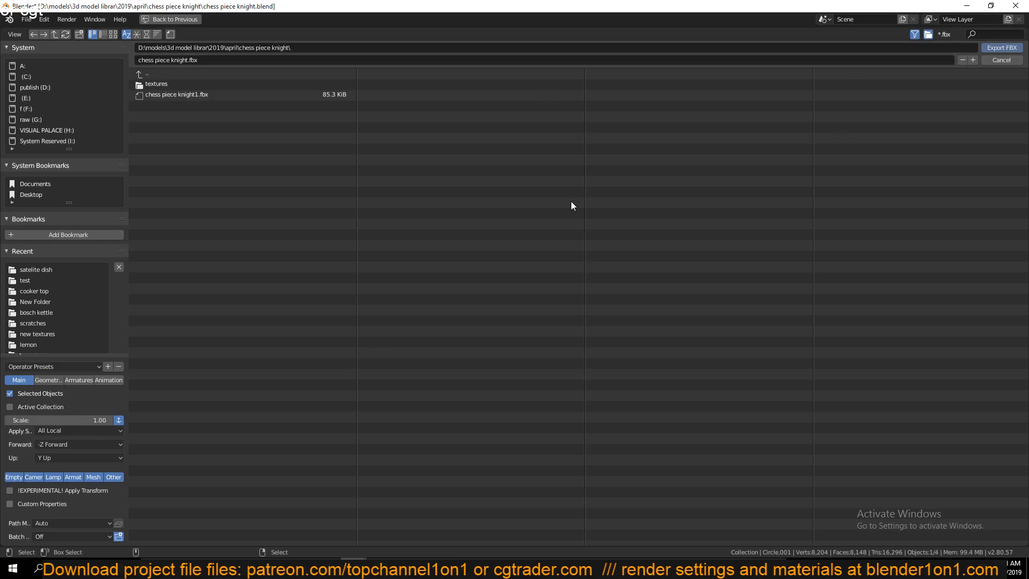
{"action": "mouse_move", "coordinate": [520, 137]}
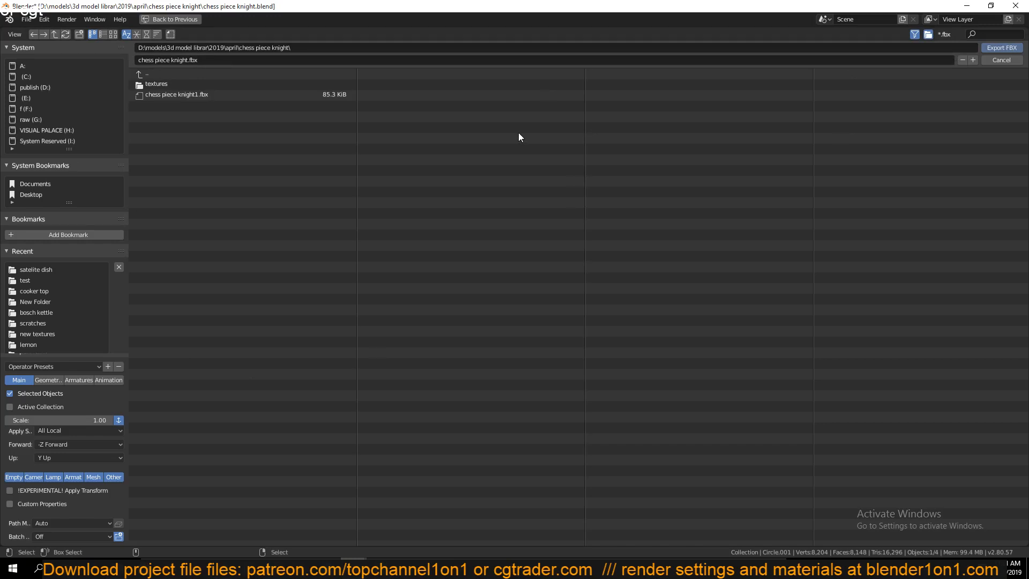
{"action": "mouse_move", "coordinate": [331, 239]}
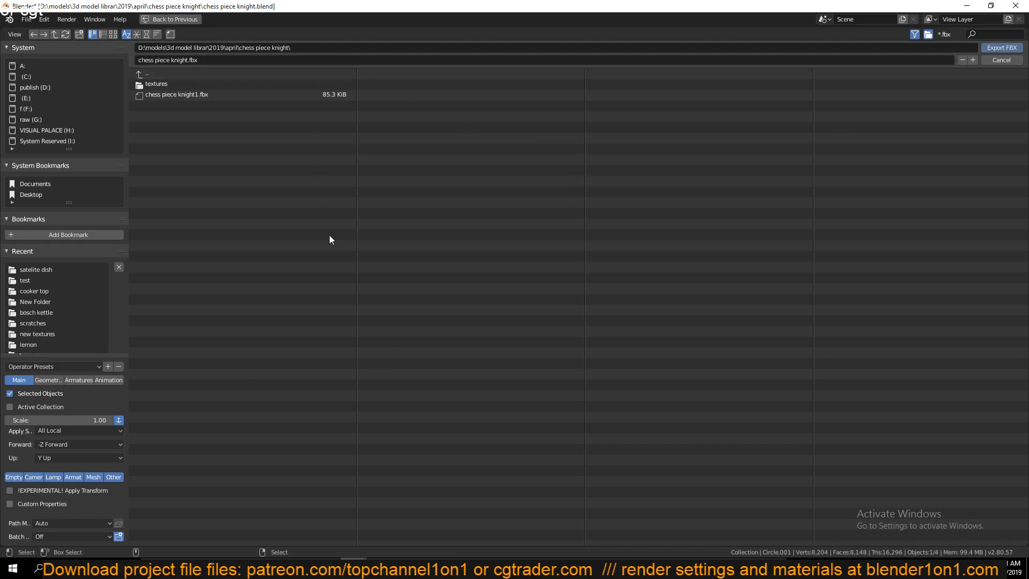
{"action": "mouse_move", "coordinate": [336, 370]}
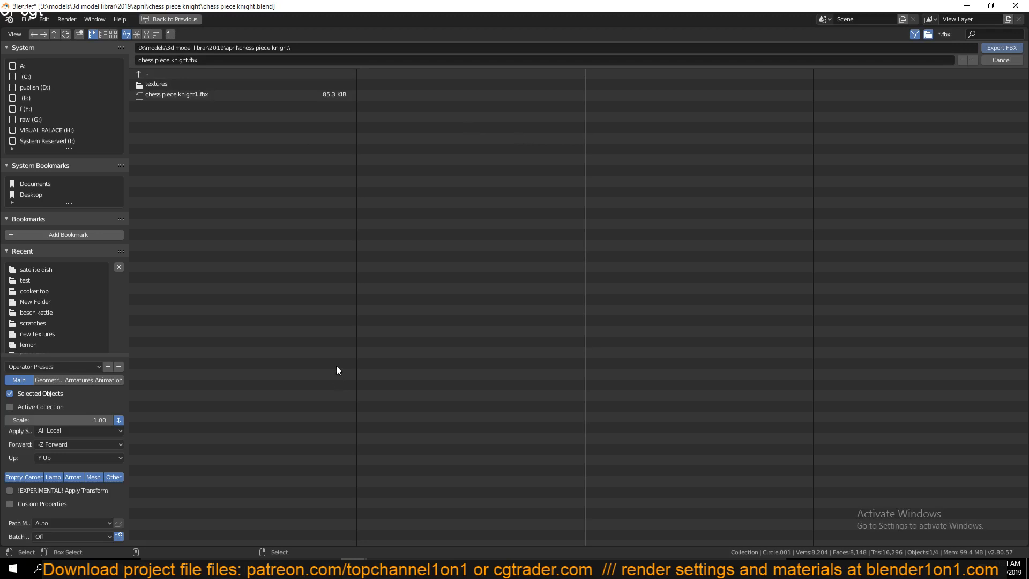
{"action": "mouse_move", "coordinate": [989, 75]}
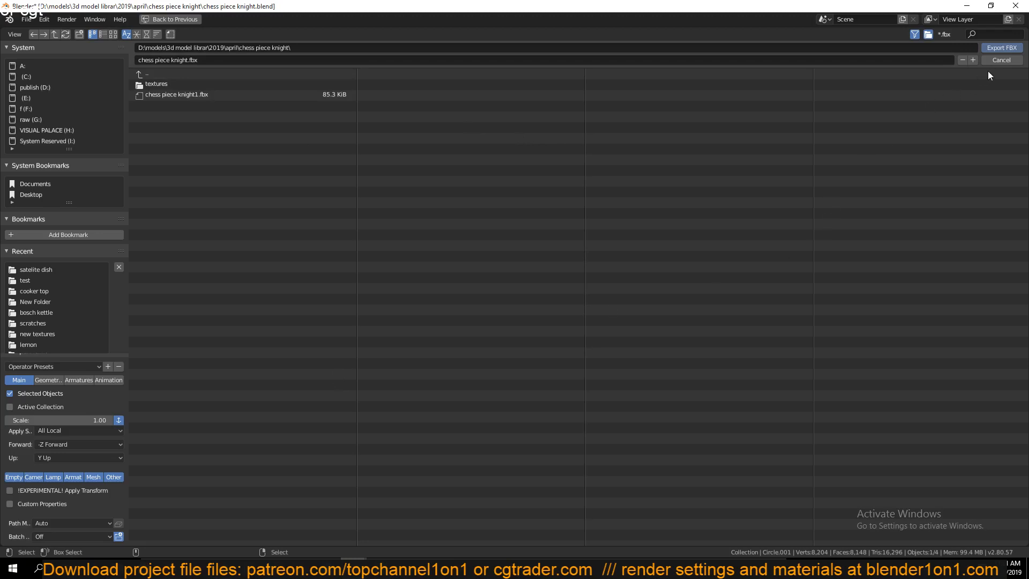
- Save the FBX file, then bring up Circle.001's Add Modifier list
{"action": "left_click", "coordinate": [1001, 60]}
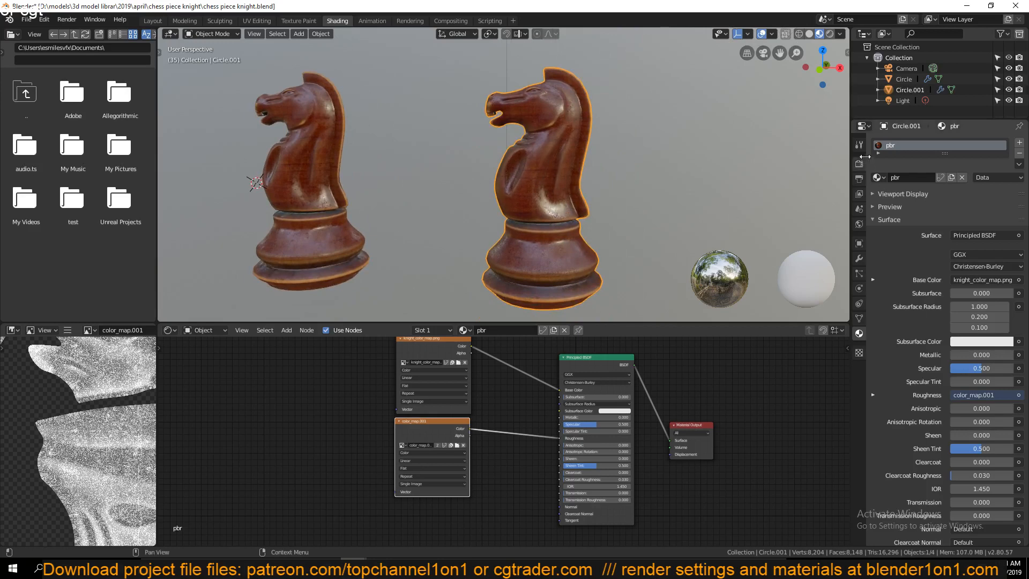
{"action": "left_click", "coordinate": [859, 258]}
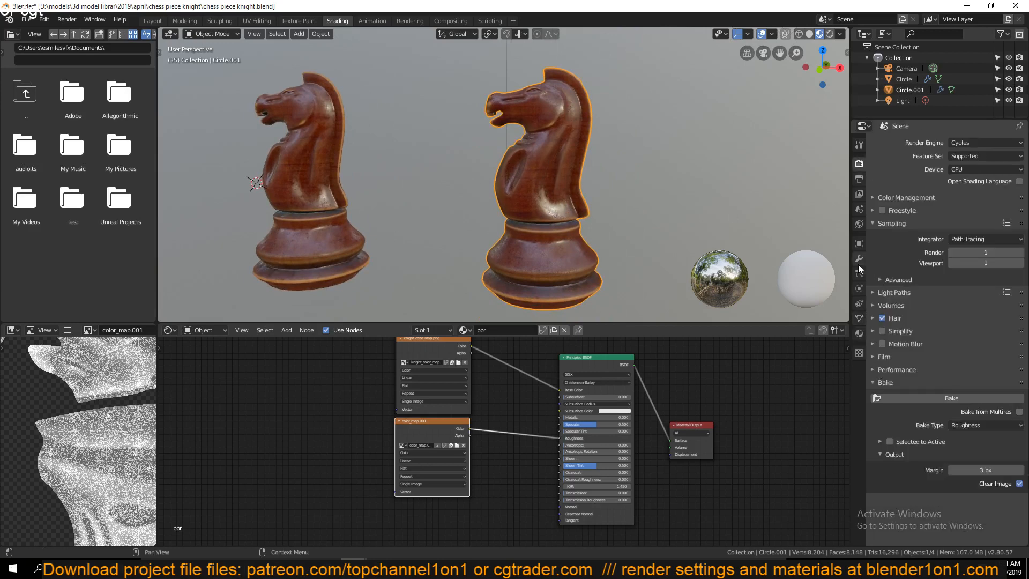
{"action": "left_click", "coordinate": [858, 258]}
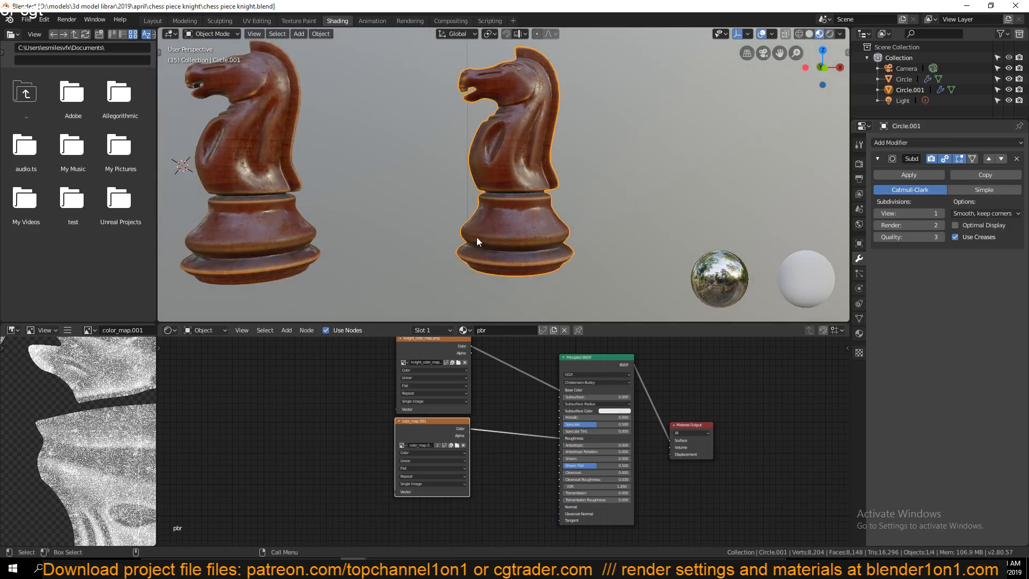
{"action": "mouse_move", "coordinate": [710, 174]}
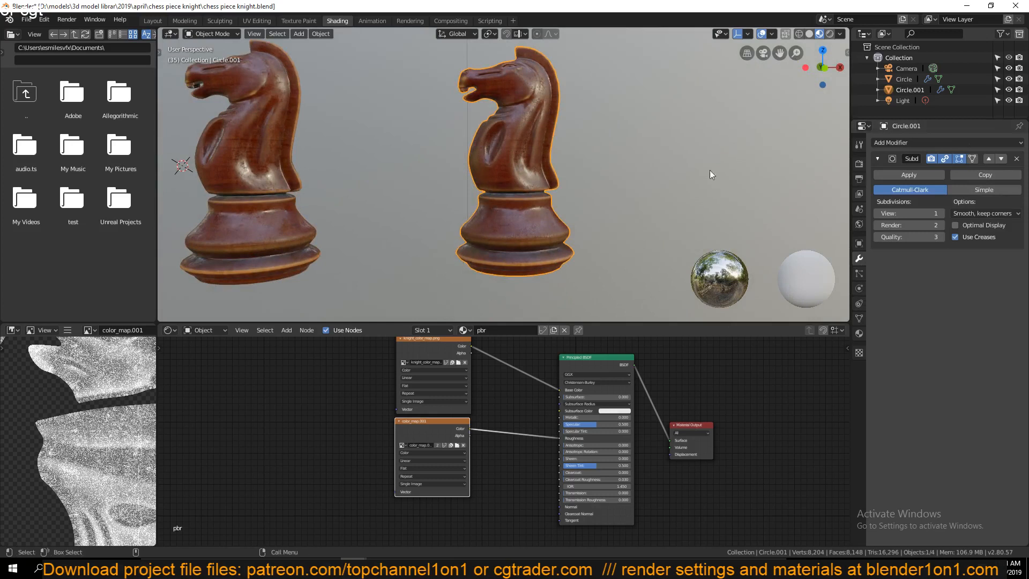
{"action": "left_click", "coordinate": [489, 163]}
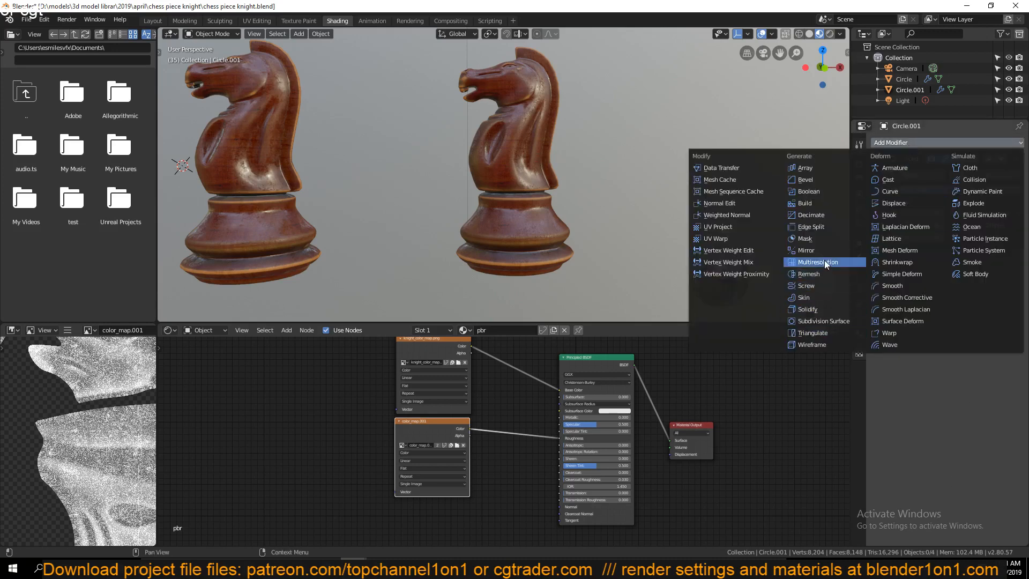
{"action": "mouse_move", "coordinate": [907, 298]}
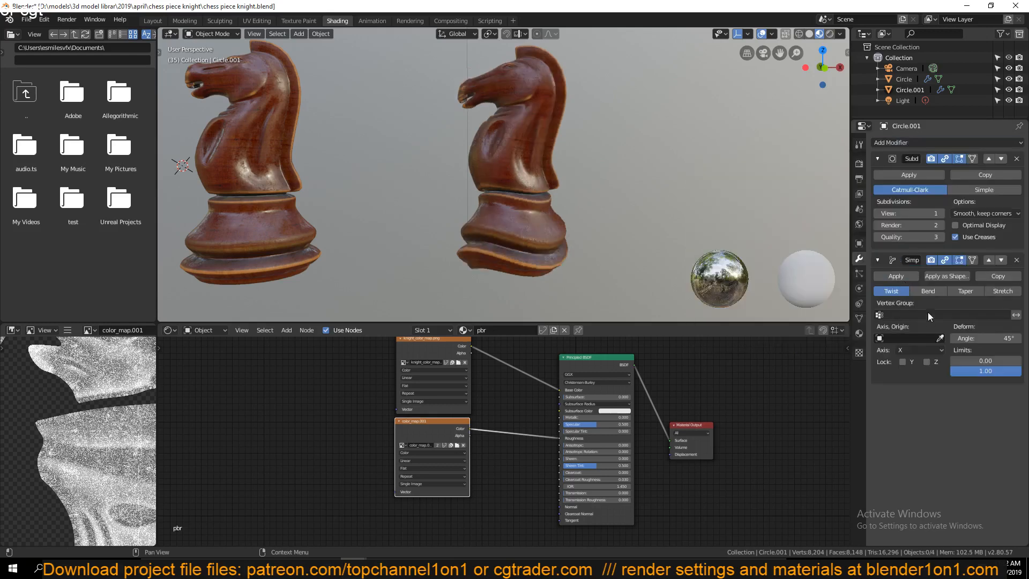
- Bend the knight 170° with Simple Deform and start a Stanford PLY export
{"action": "left_click", "coordinate": [928, 290]}
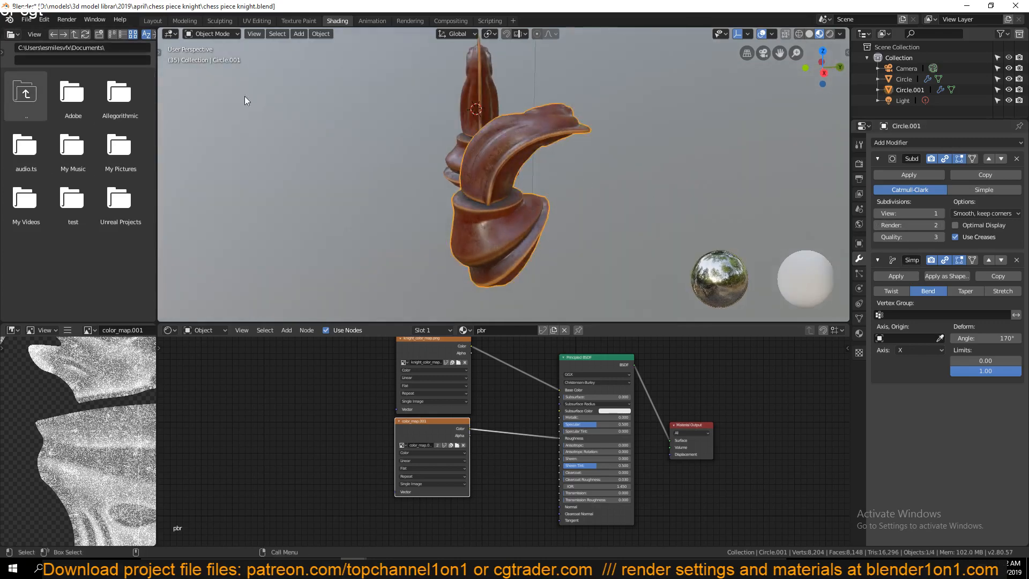
{"action": "left_click", "coordinate": [26, 20]}
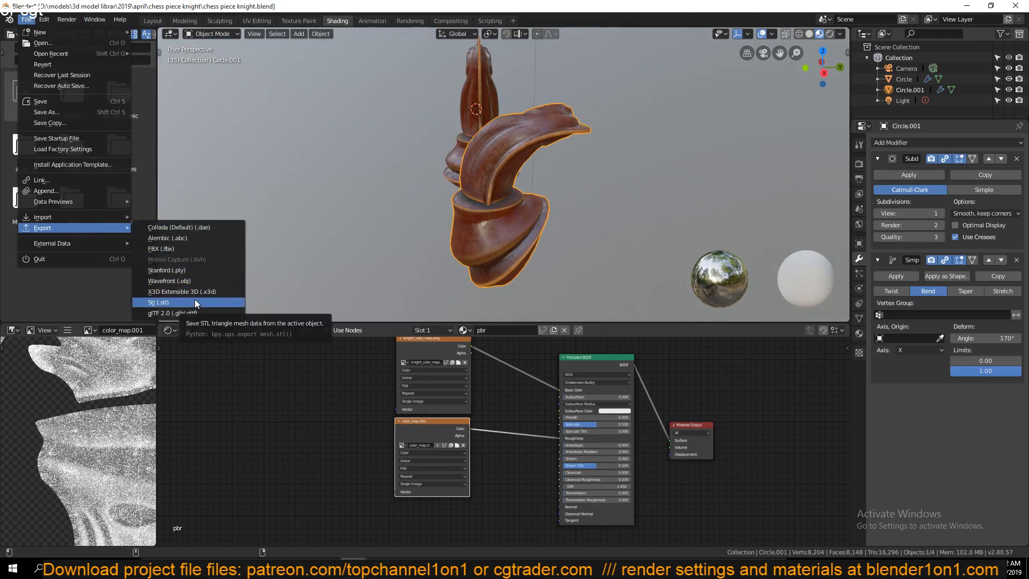
{"action": "mouse_move", "coordinate": [166, 269]}
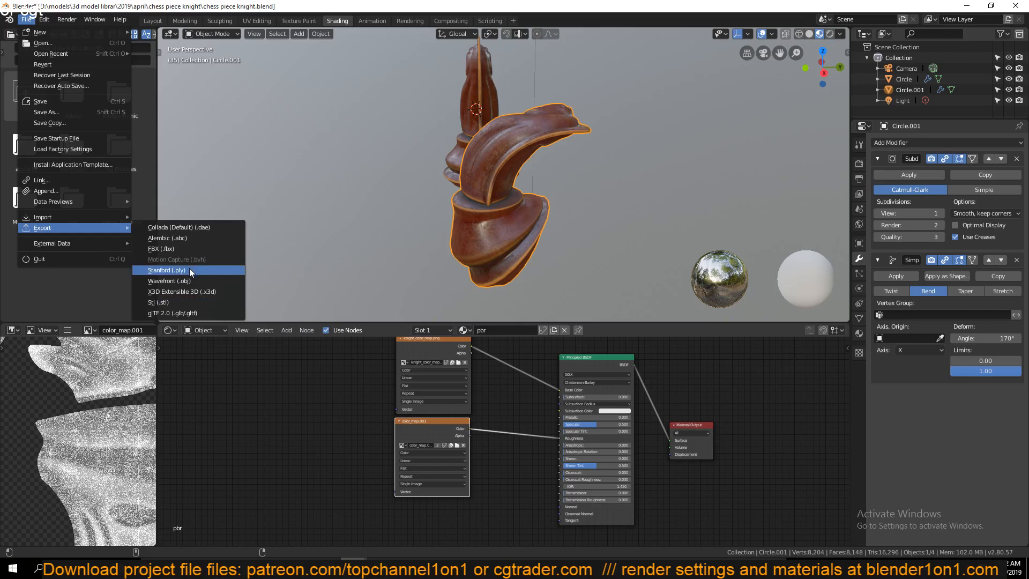
{"action": "left_click", "coordinate": [166, 270]}
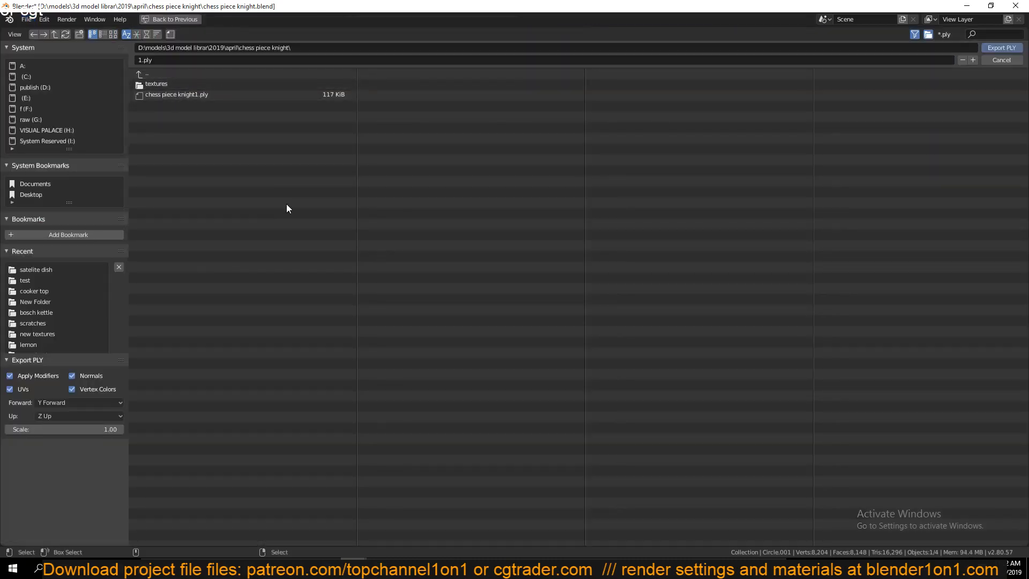
{"action": "mouse_move", "coordinate": [28, 419]}
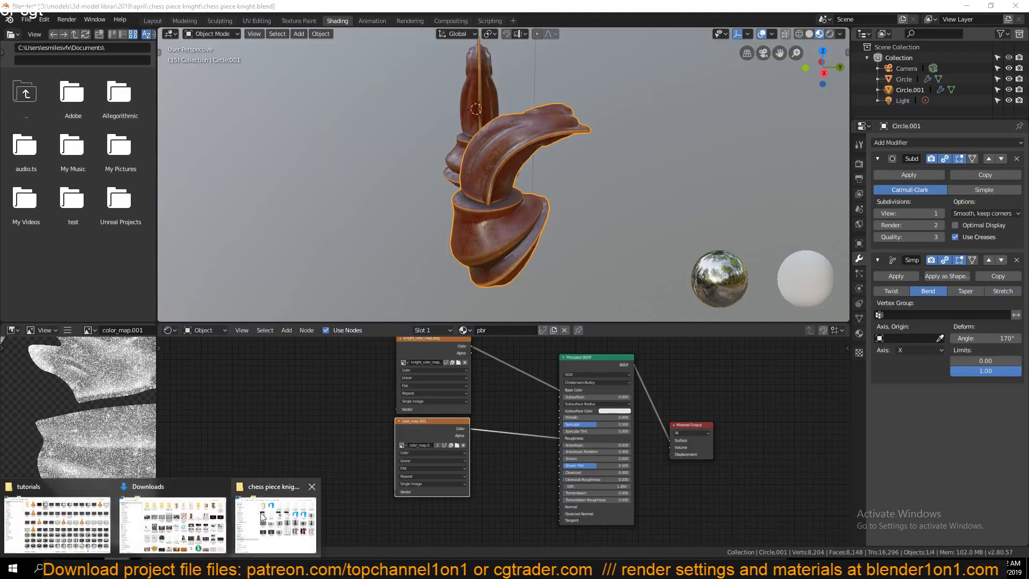
- Open 1.ply from the chess piece knight folder in 3D Builder
{"action": "left_click", "coordinate": [274, 521]}
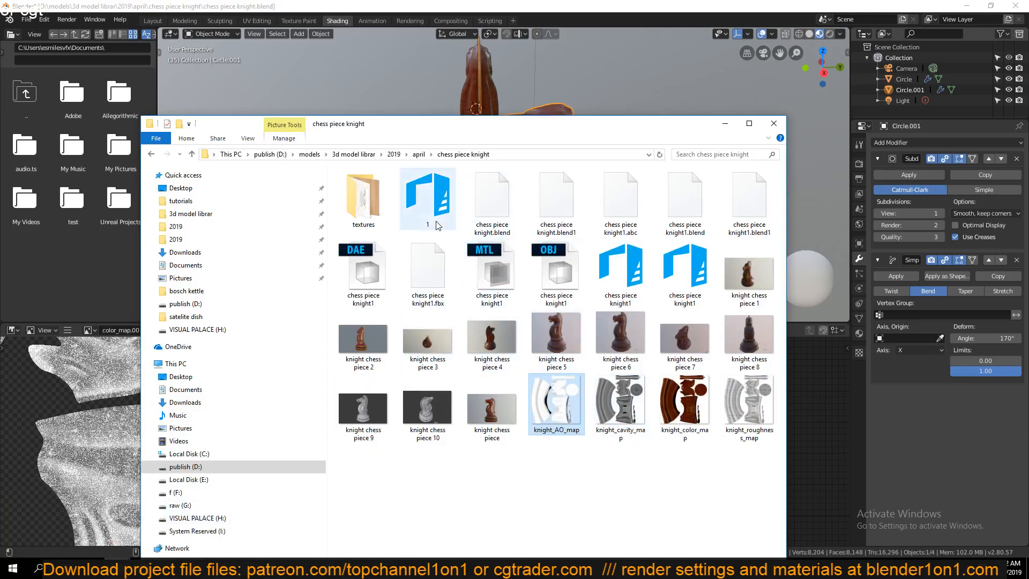
{"action": "double_click", "coordinate": [427, 199]}
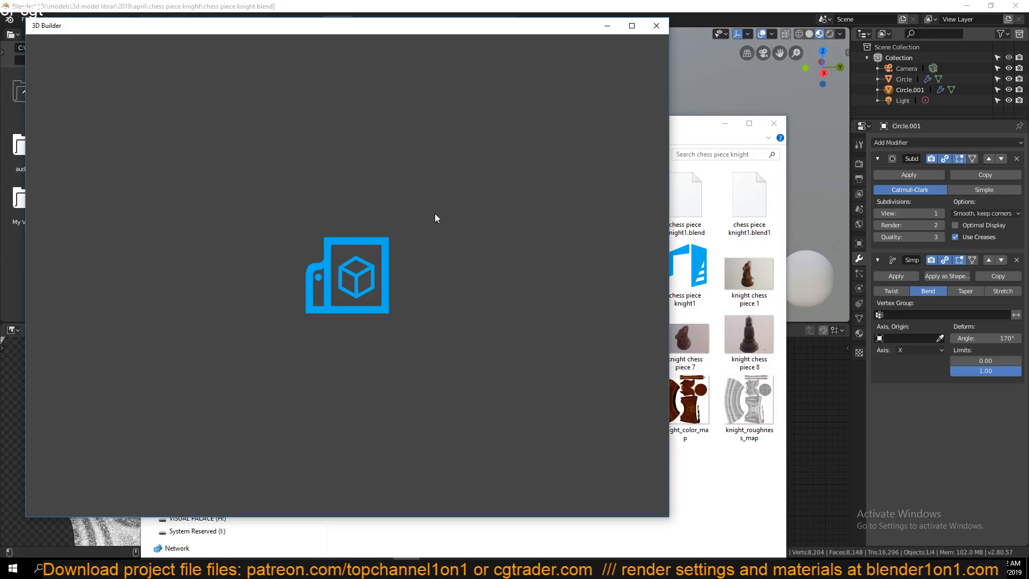
{"action": "left_click", "coordinate": [347, 274]}
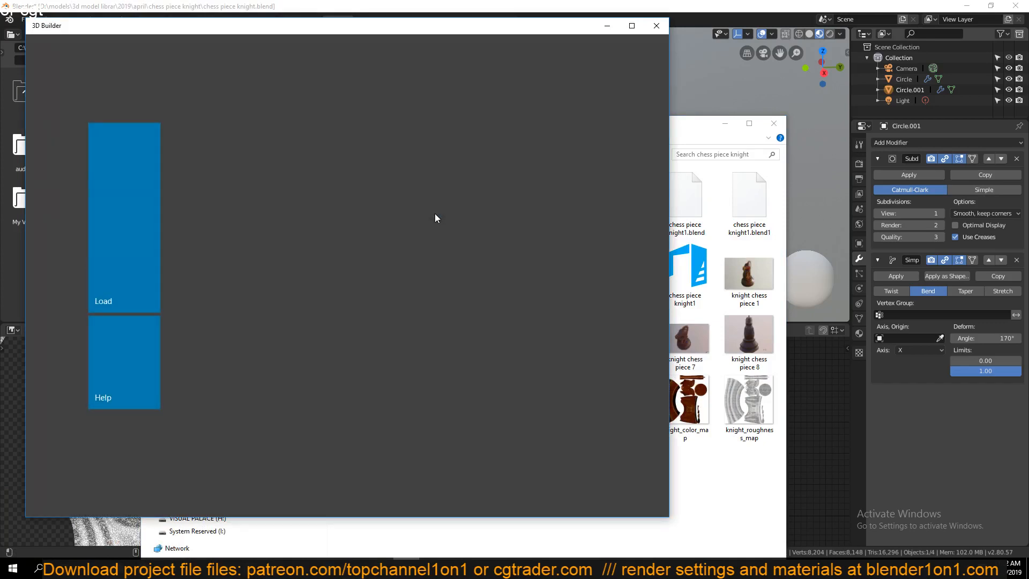
{"action": "left_click", "coordinate": [123, 216]}
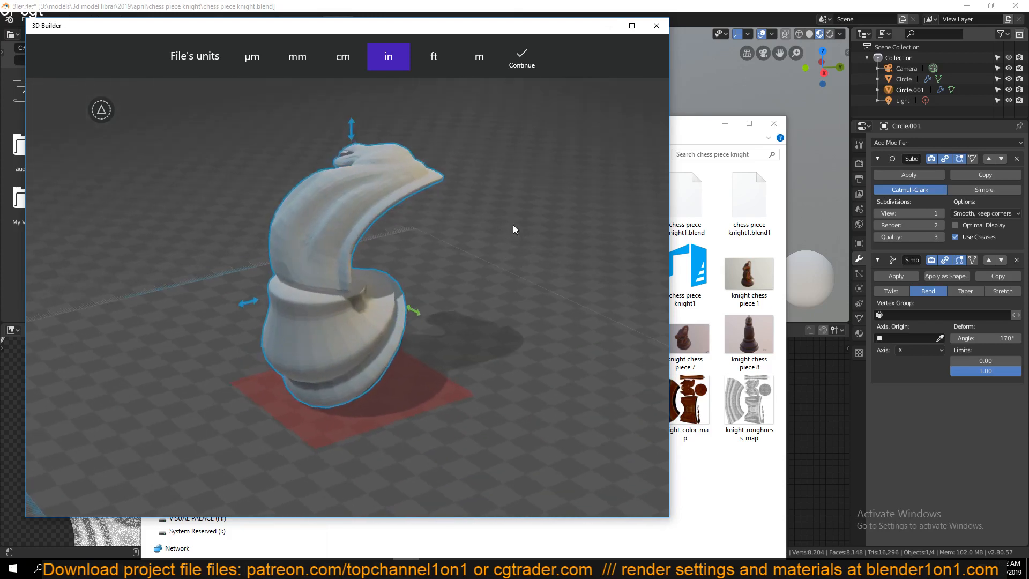
{"action": "mouse_move", "coordinate": [923, 208]}
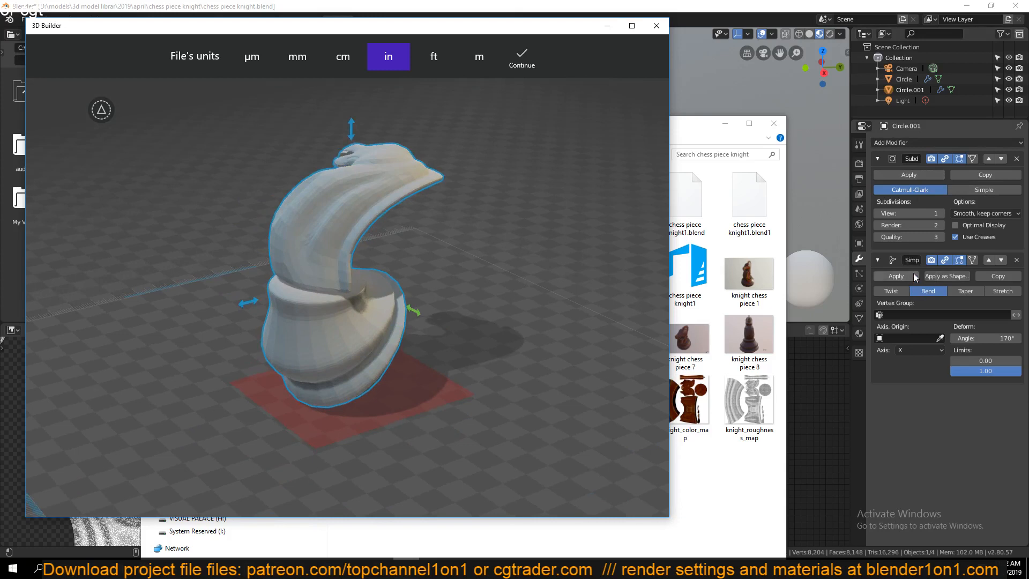
{"action": "mouse_move", "coordinate": [494, 256]}
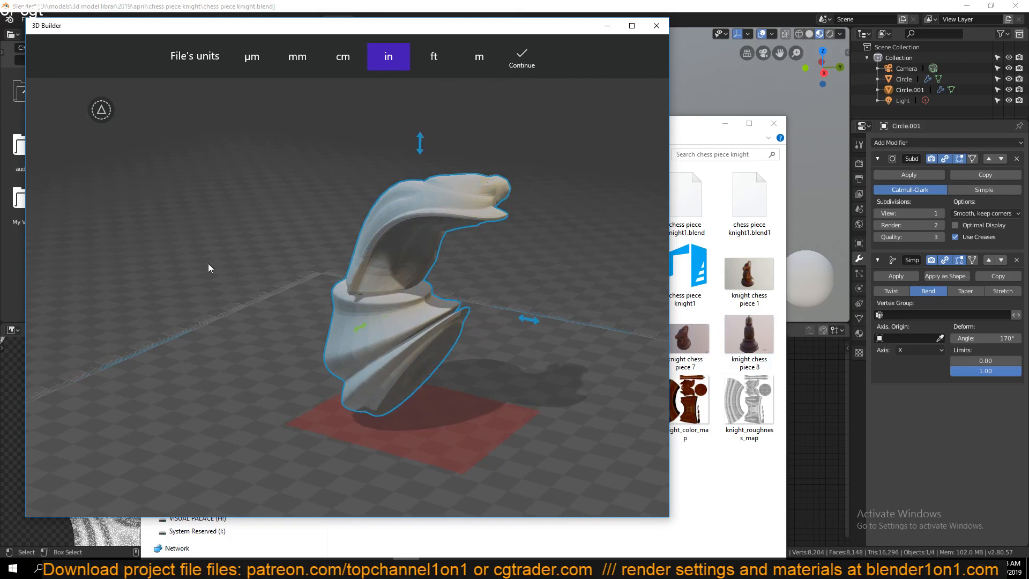
{"action": "mouse_move", "coordinate": [832, 204]}
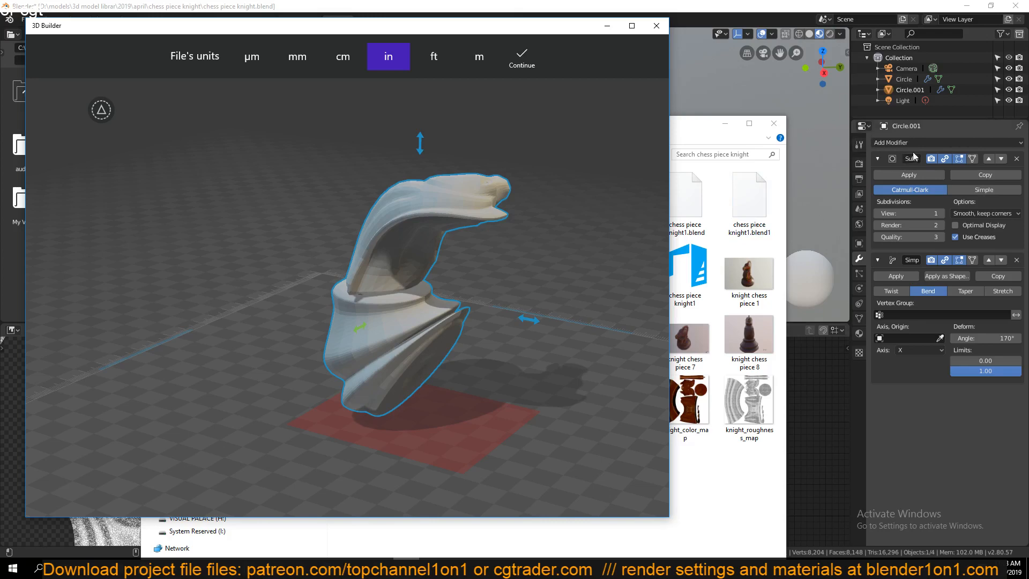
{"action": "mouse_move", "coordinate": [950, 152]}
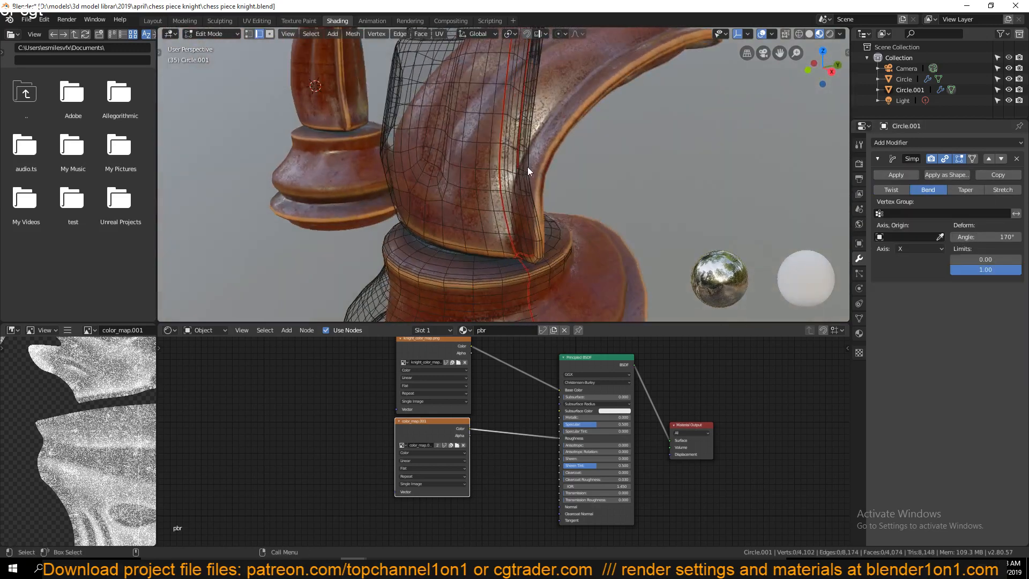
- Switch the bent knight from Edit Mode back to Object Mode
{"action": "key", "text": "Tab"}
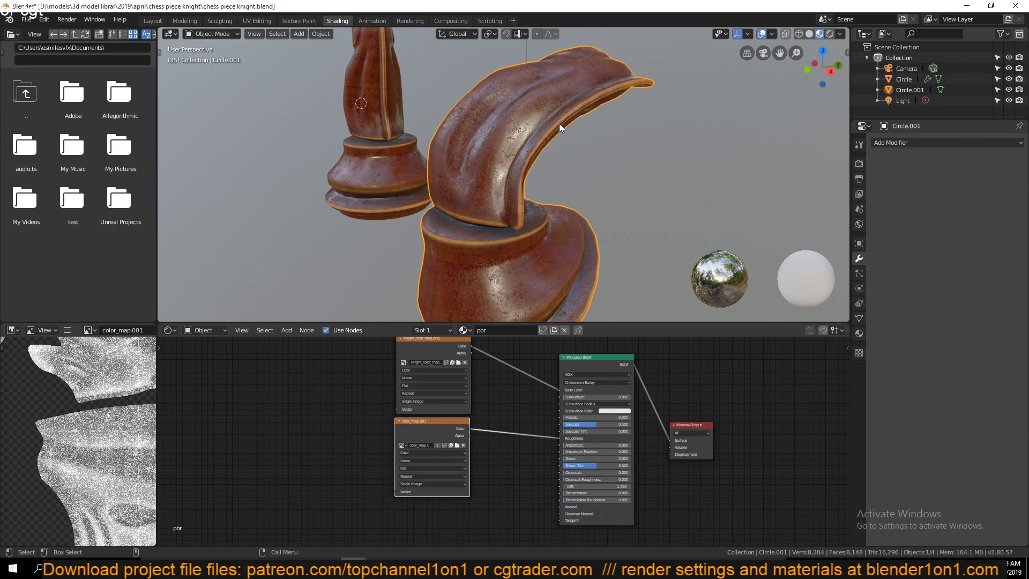
{"action": "mouse_move", "coordinate": [556, 113]}
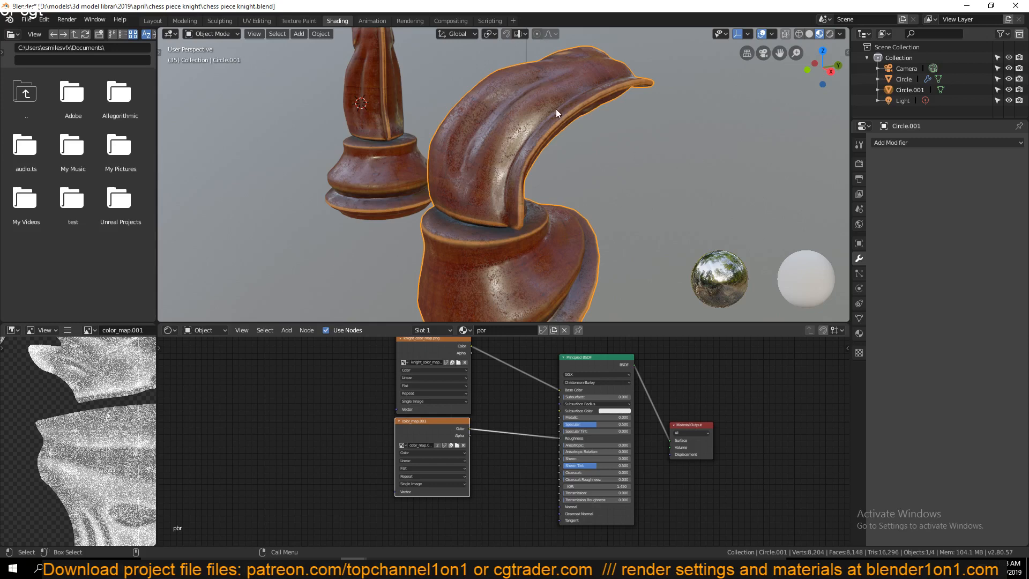
{"action": "mouse_move", "coordinate": [647, 149]}
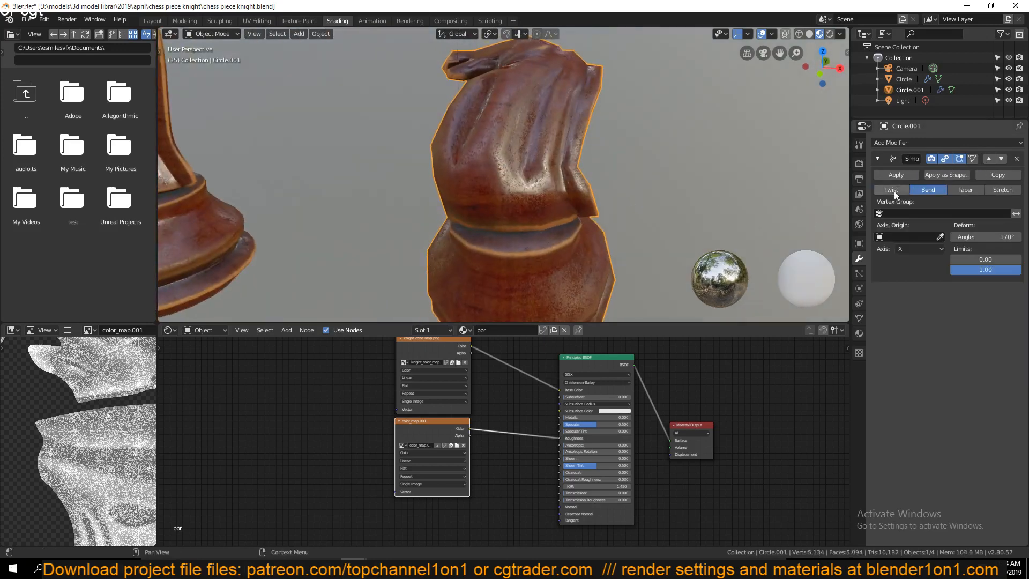
{"action": "mouse_move", "coordinate": [770, 181]}
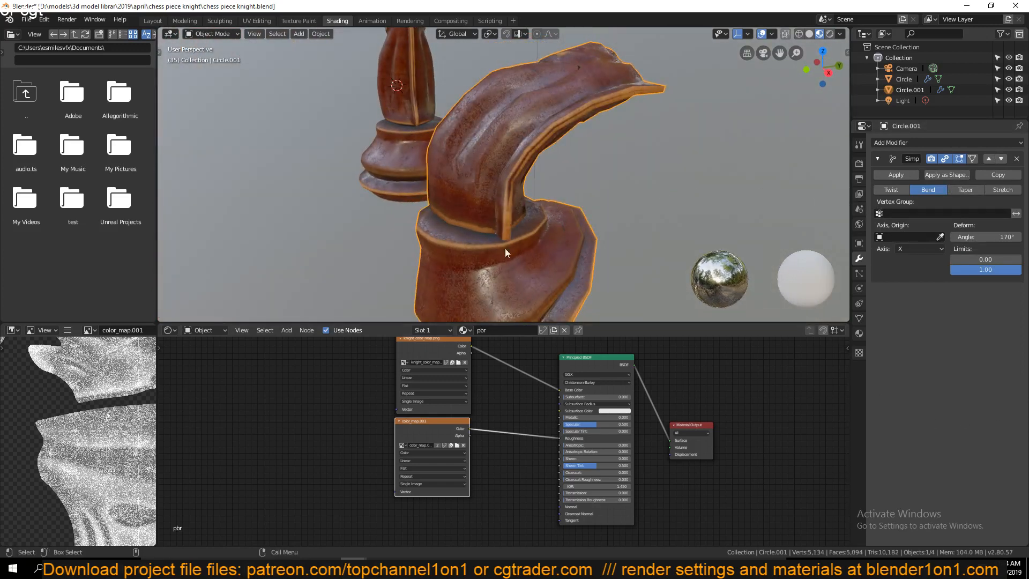
- Export the unsubdivided bent knight mesh as a Stanford PLY file
{"action": "left_click", "coordinate": [41, 228]}
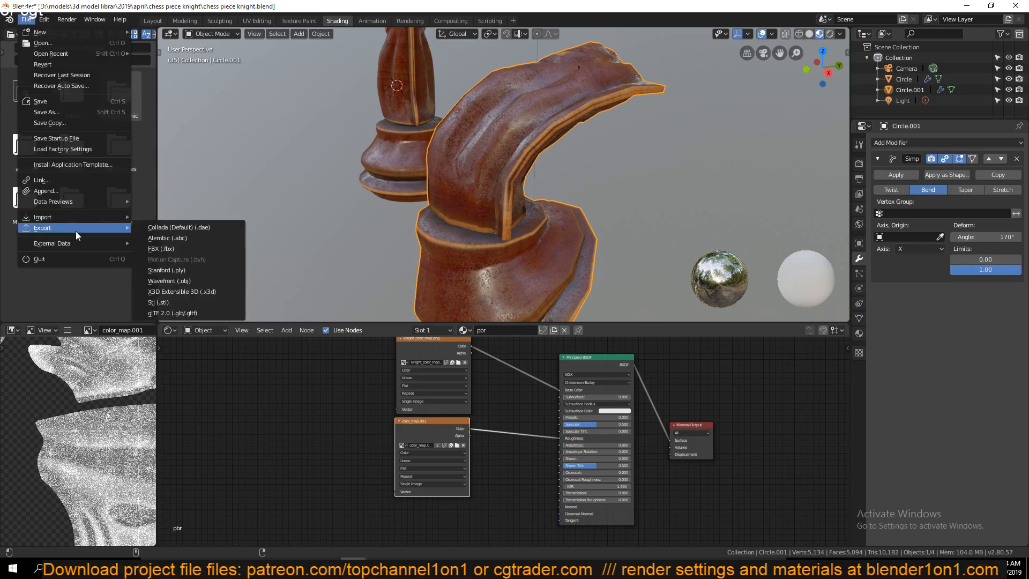
{"action": "mouse_move", "coordinate": [166, 270]}
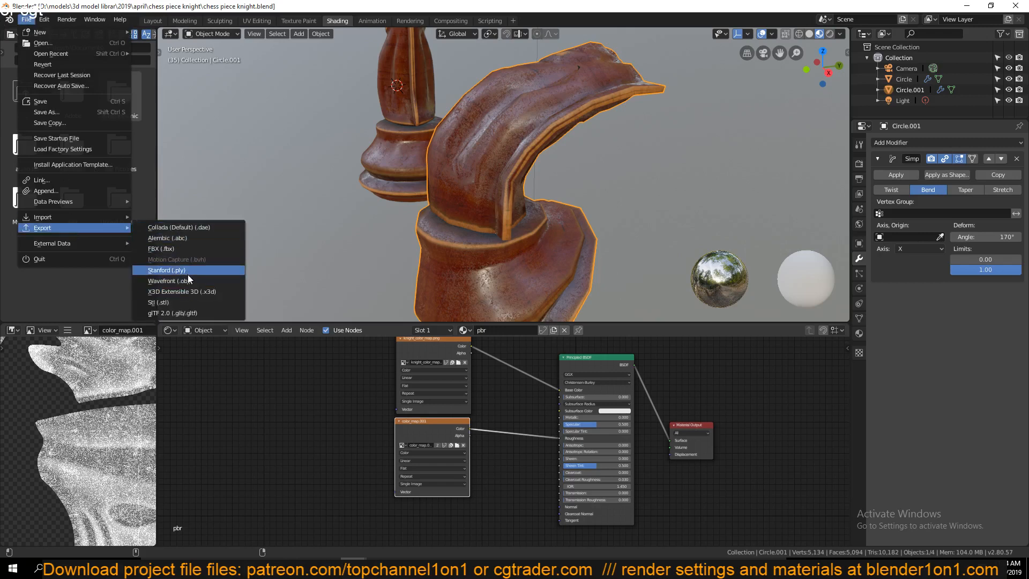
{"action": "left_click", "coordinate": [164, 269]}
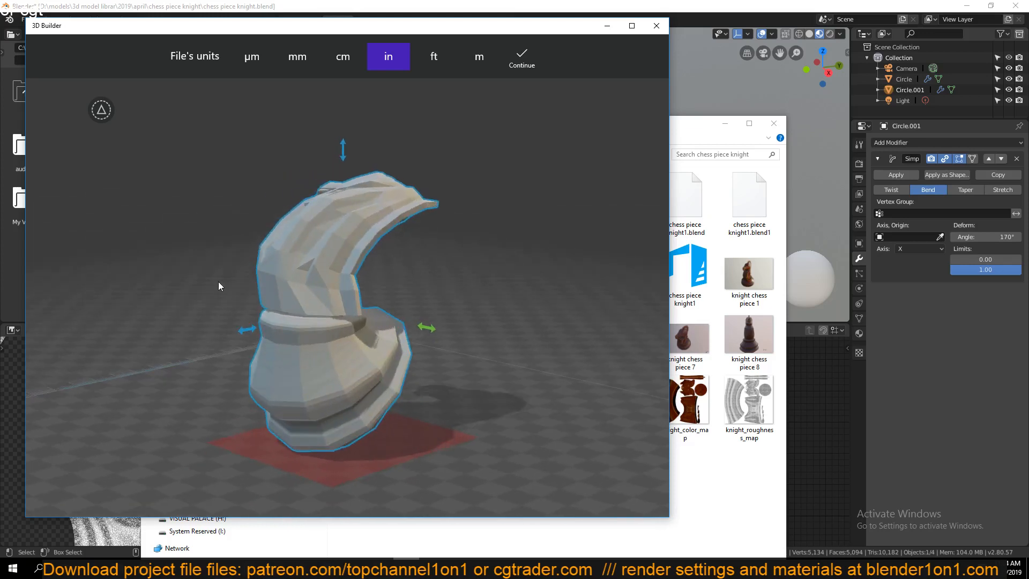
{"action": "mouse_move", "coordinate": [392, 282]}
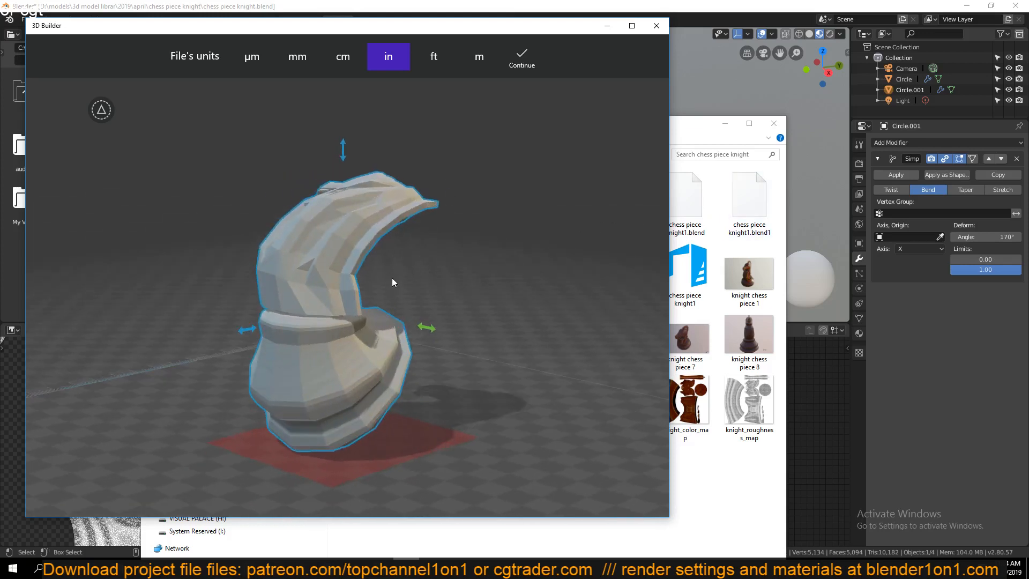
{"action": "mouse_move", "coordinate": [446, 267]}
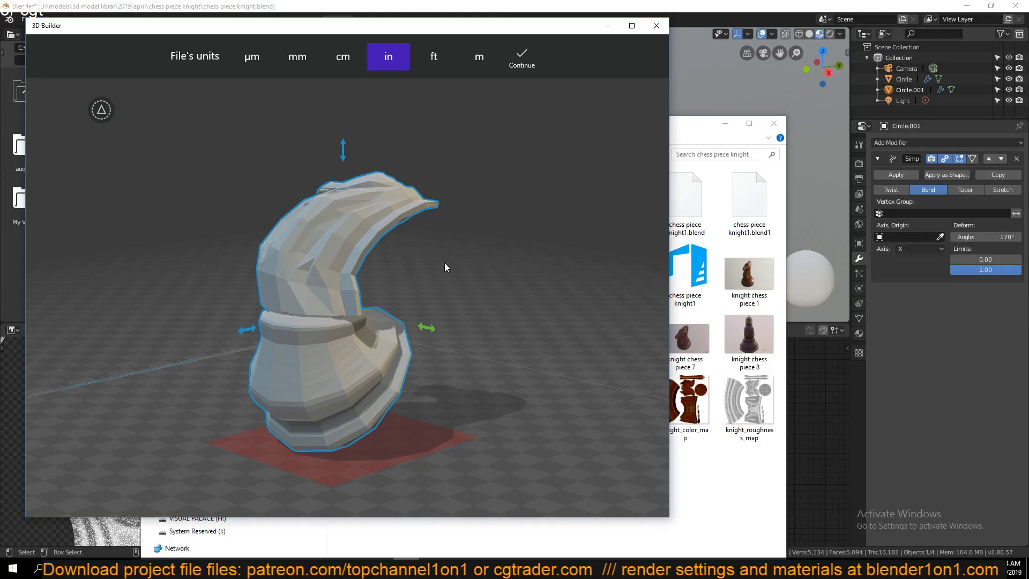
- Leave 3D Builder's faceted low-poly knight preview and return to Blender
{"action": "left_click", "coordinate": [522, 56]}
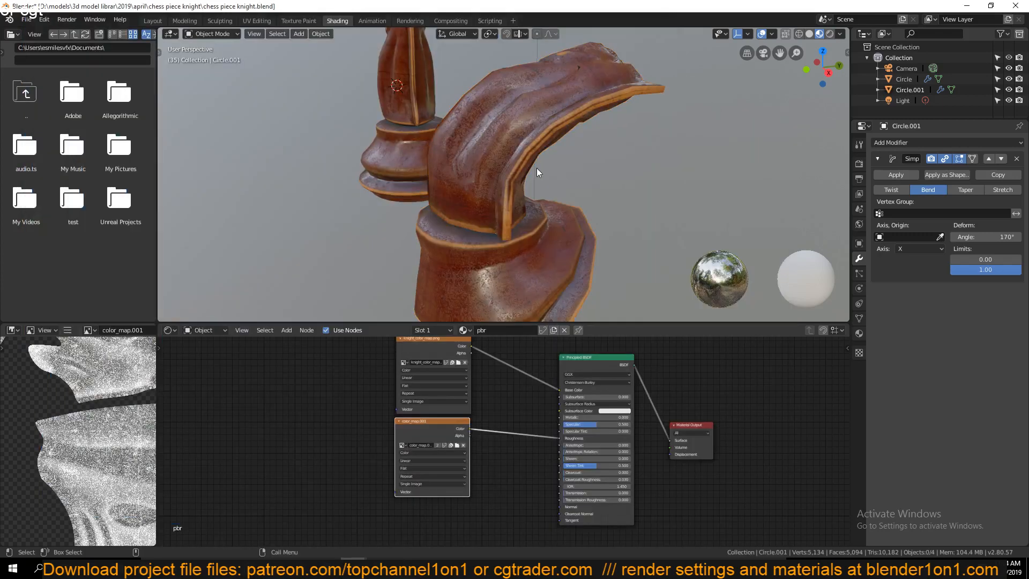